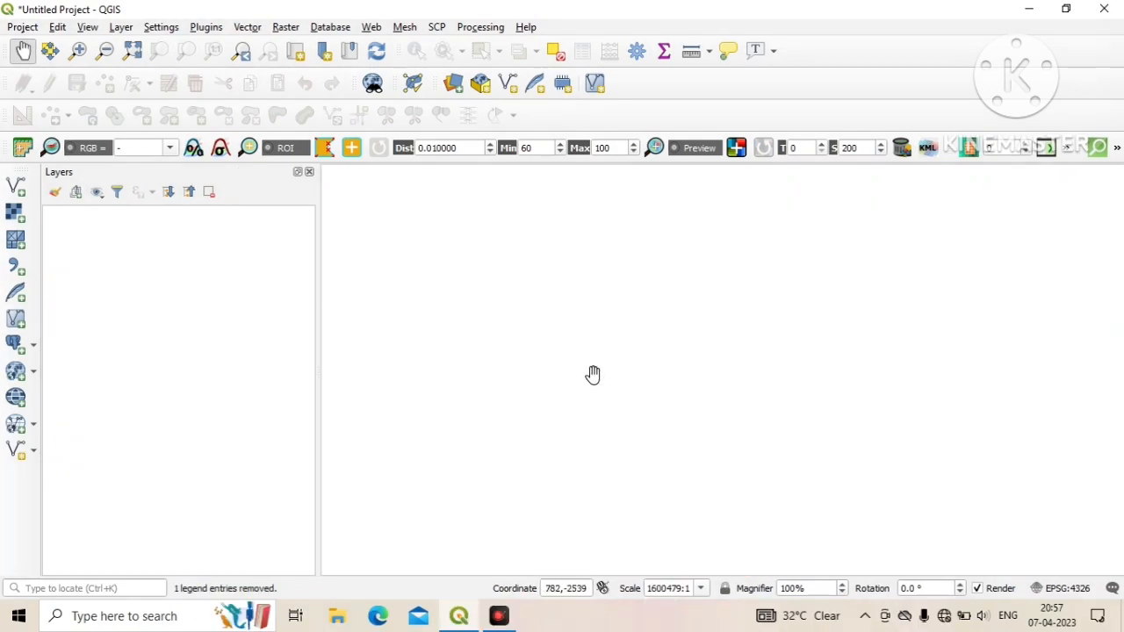
mouse_move(382, 279)
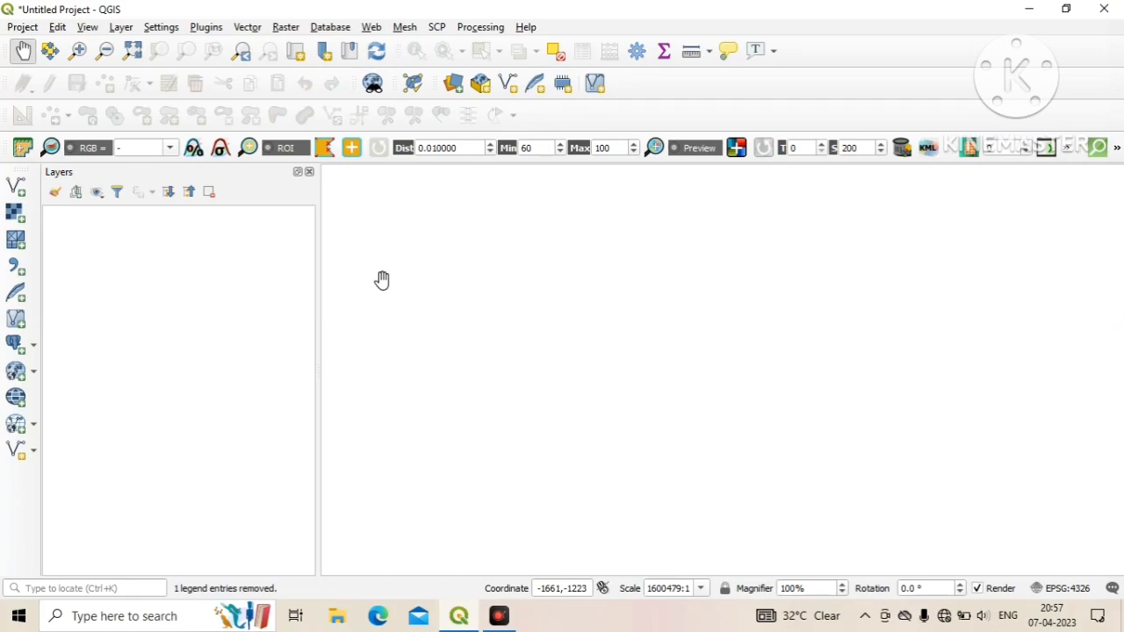
mouse_move(149, 51)
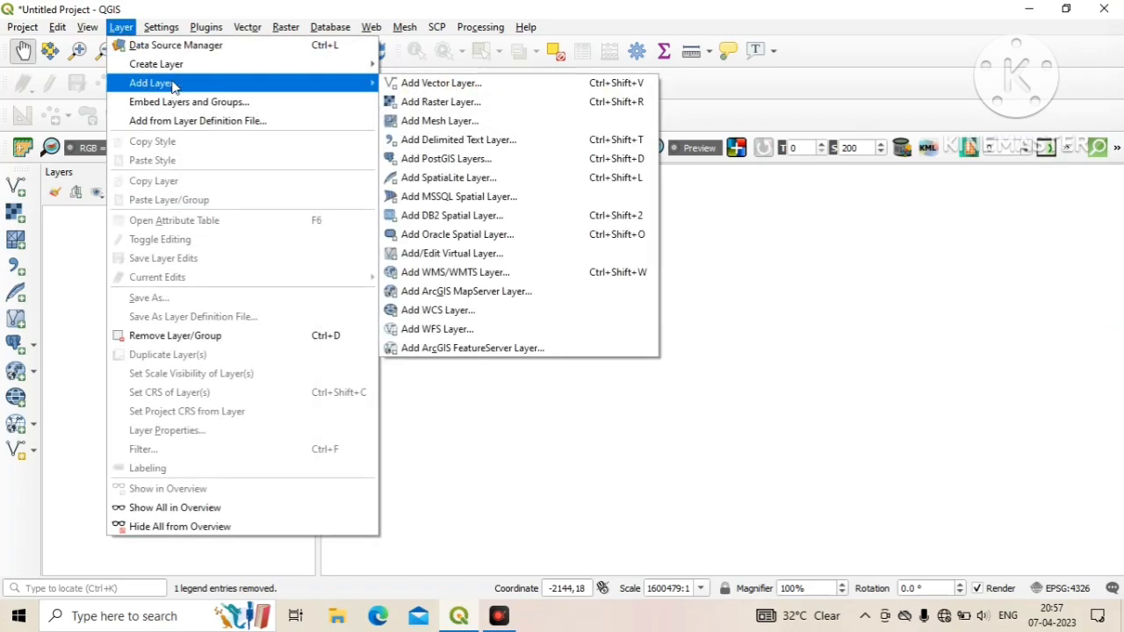
Add 73-I-3_Georefe.tif as a raster layer, then close the data source window
click(441, 102)
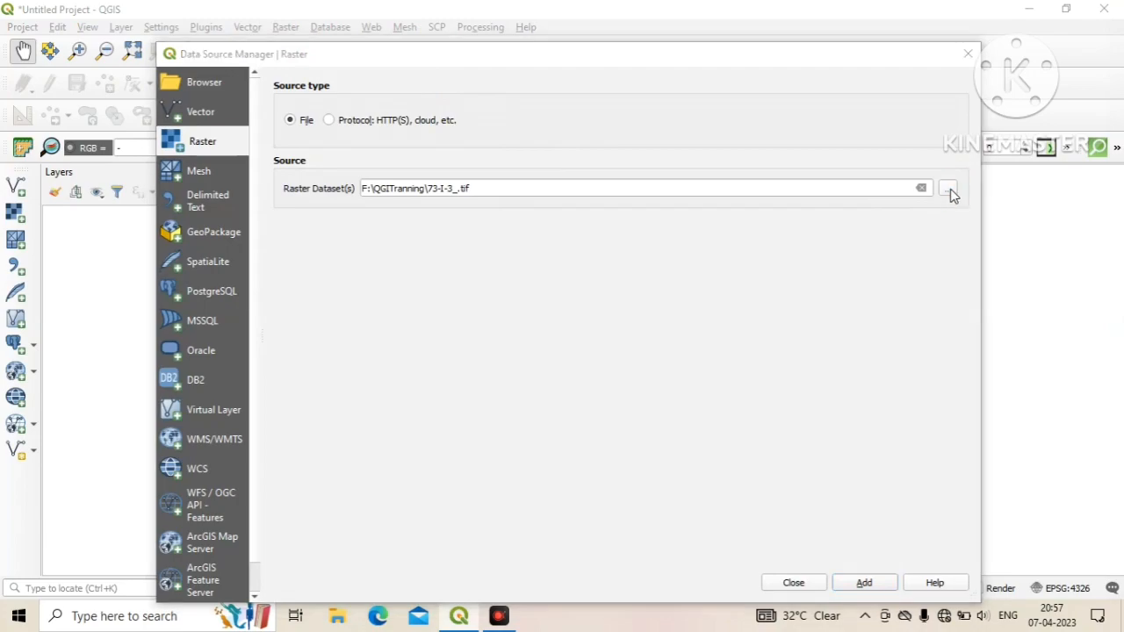
click(948, 188)
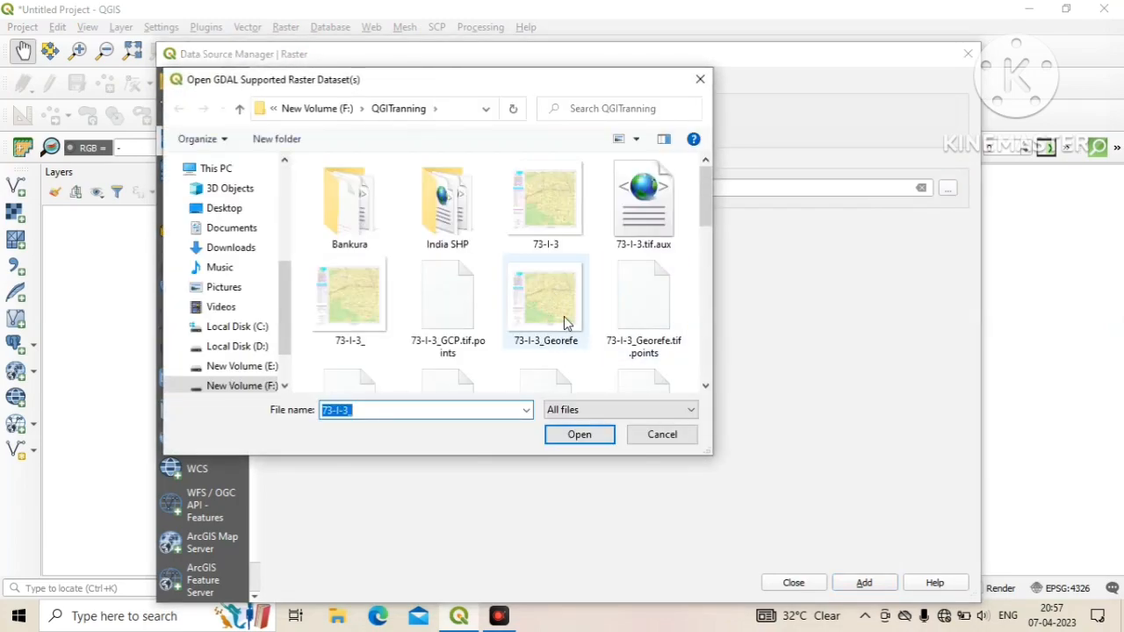
click(579, 434)
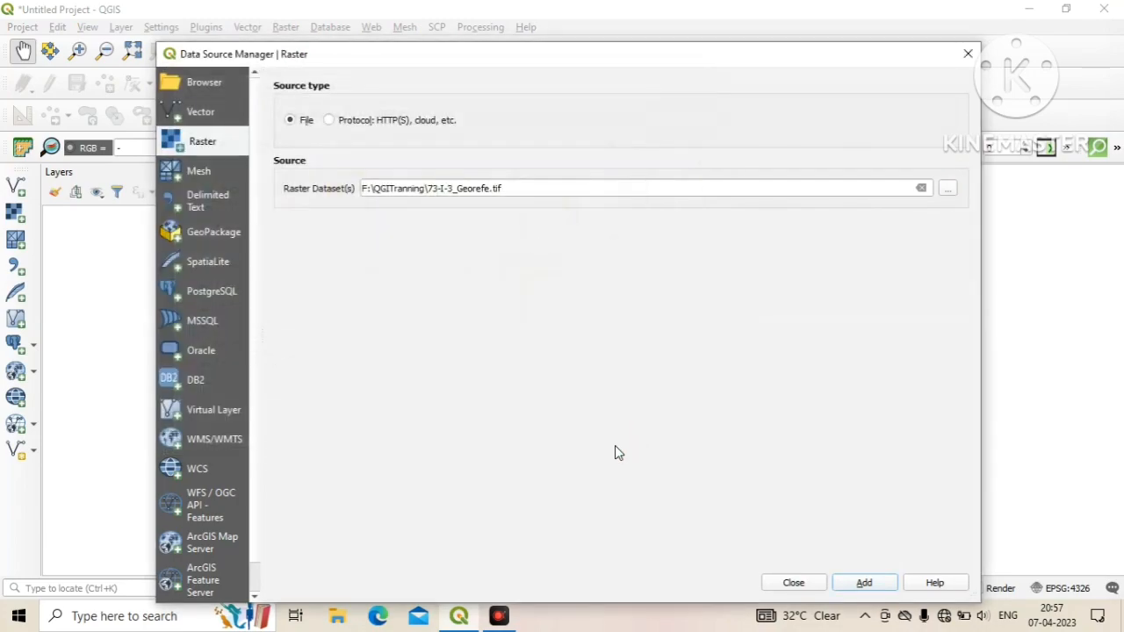
click(863, 582)
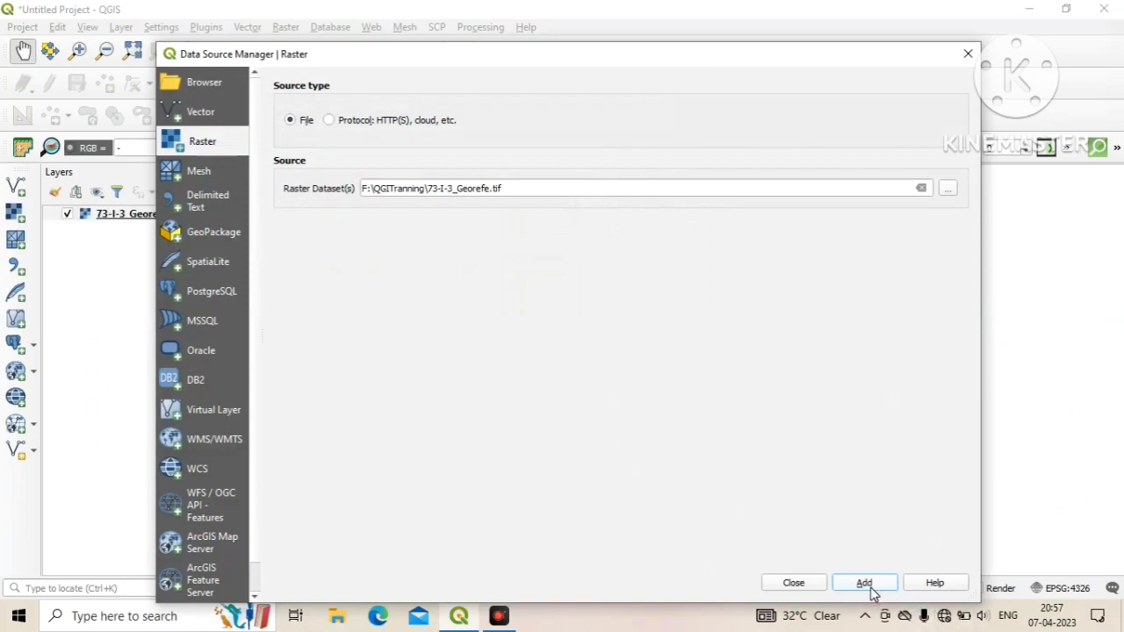
mouse_move(793, 582)
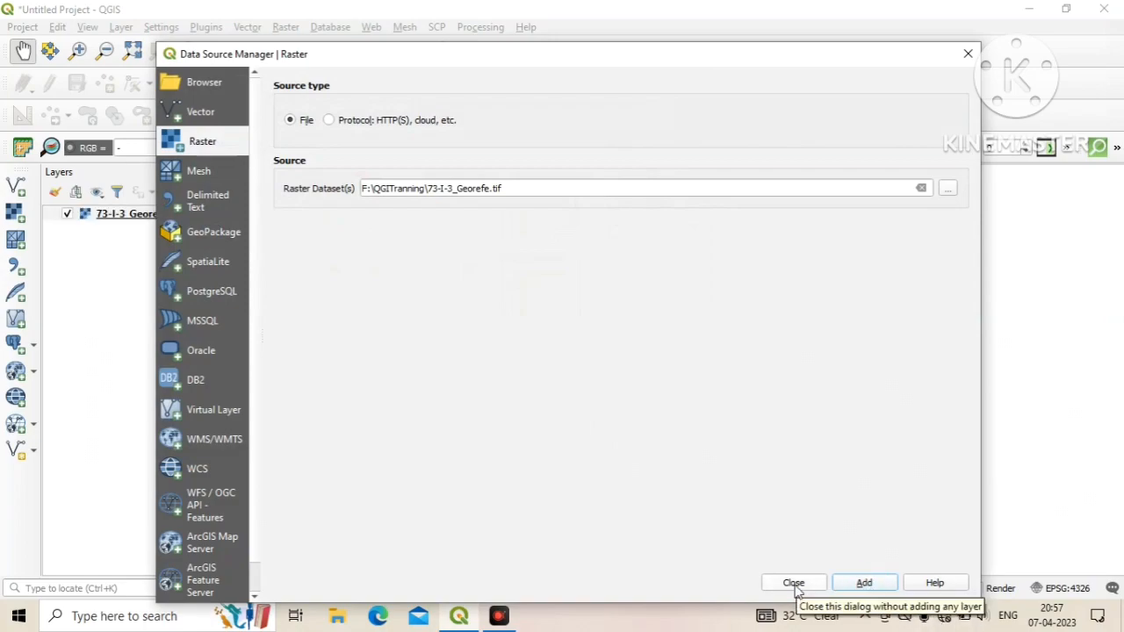
click(793, 582)
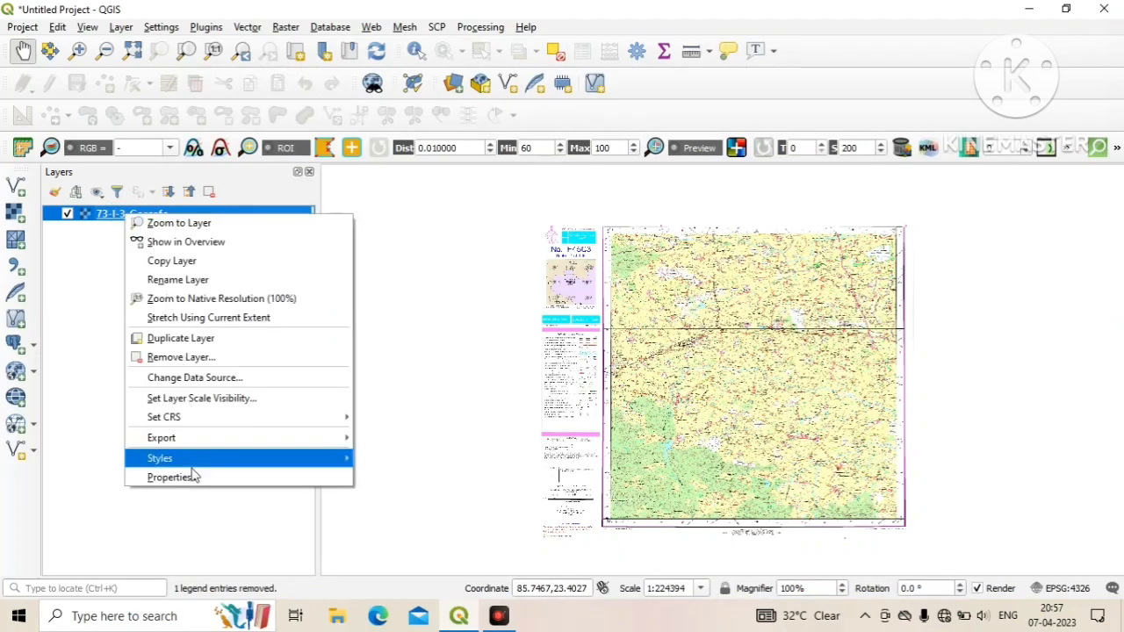
click(170, 476)
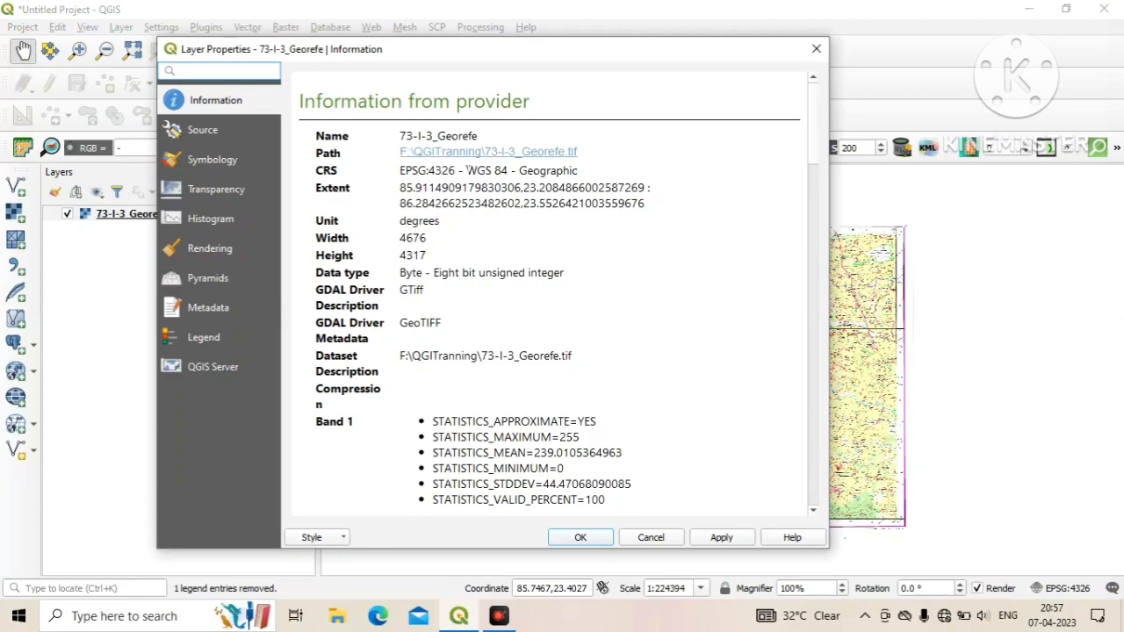
double_click(488, 170)
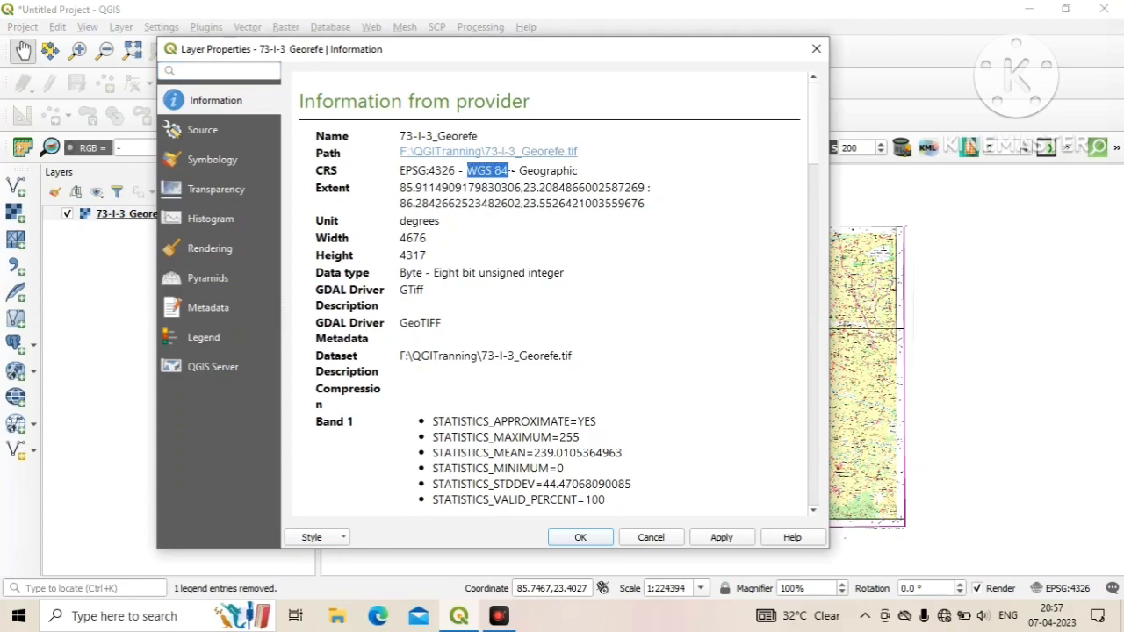
mouse_move(496, 184)
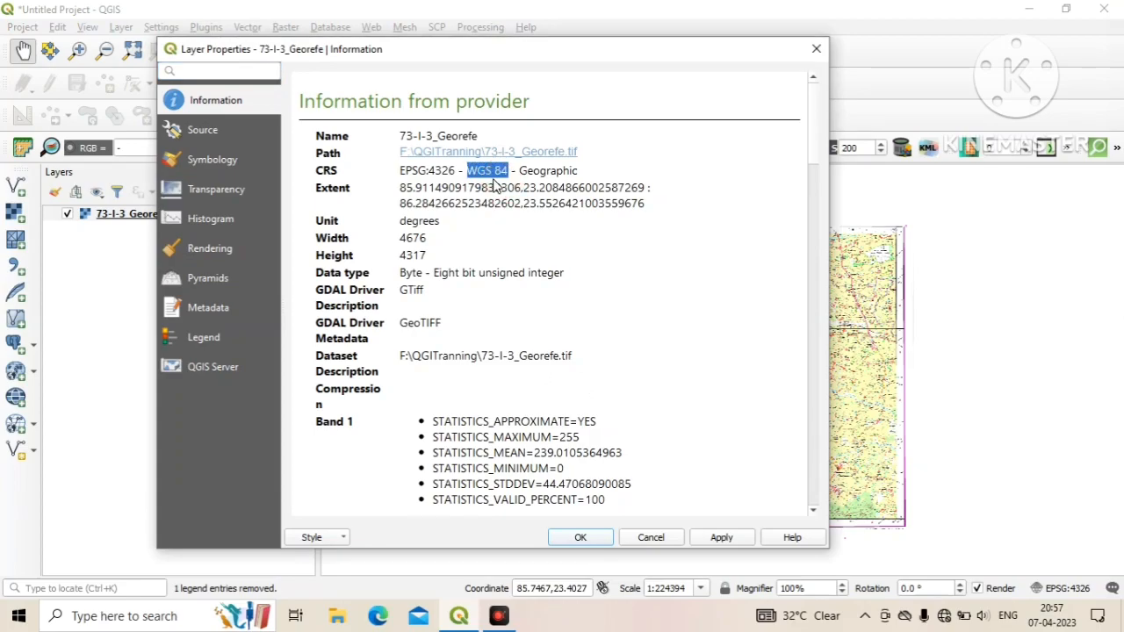
mouse_move(522, 176)
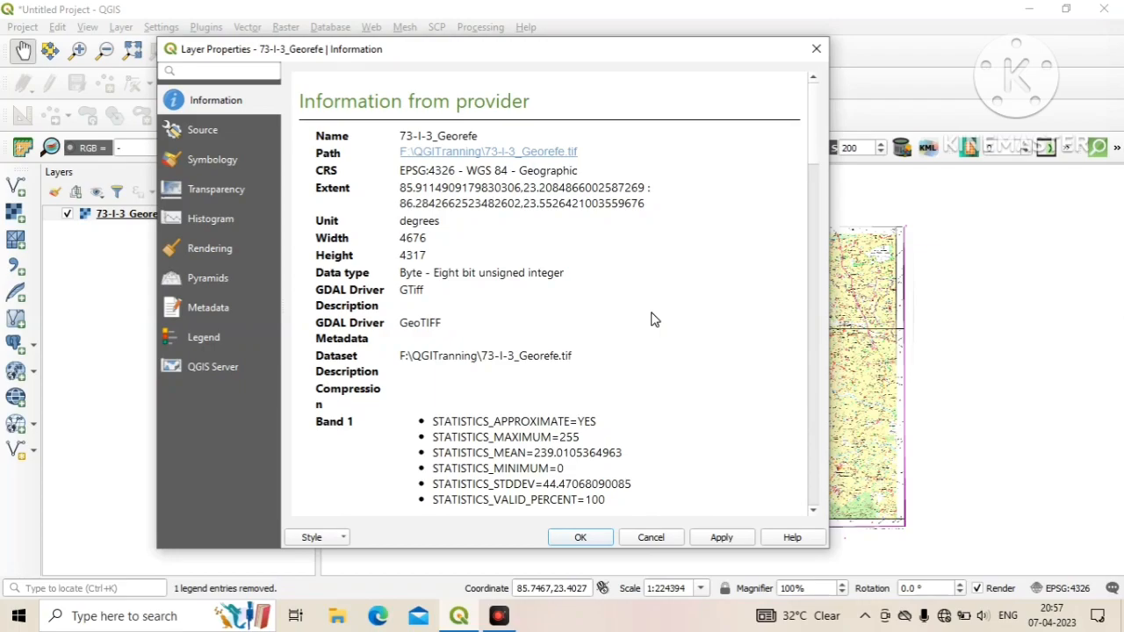
double_click(553, 170)
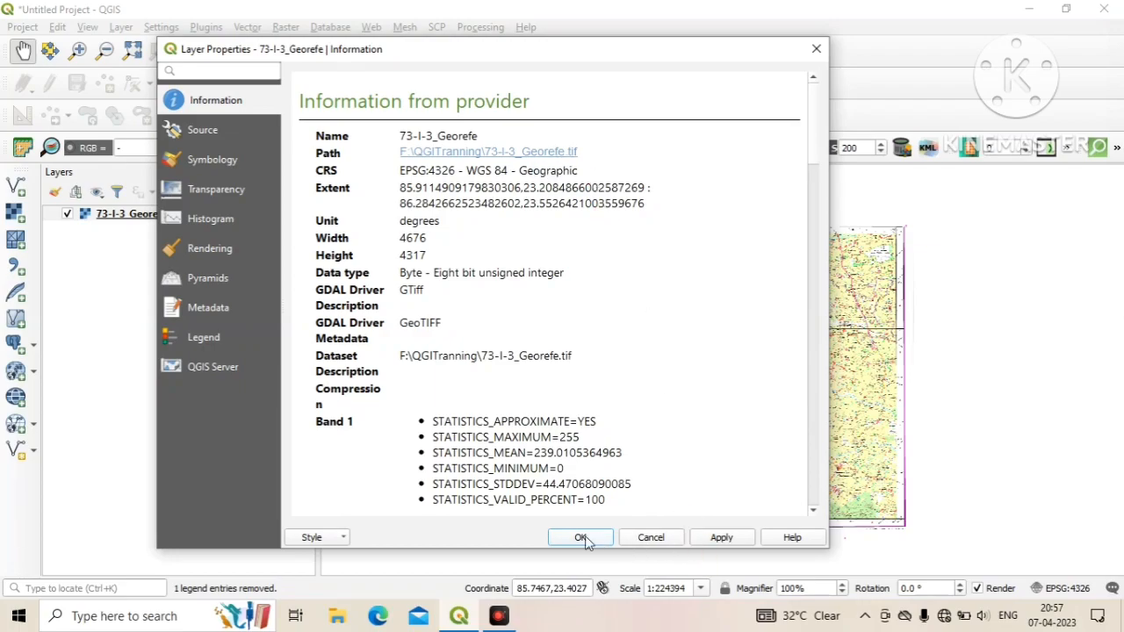
click(580, 537)
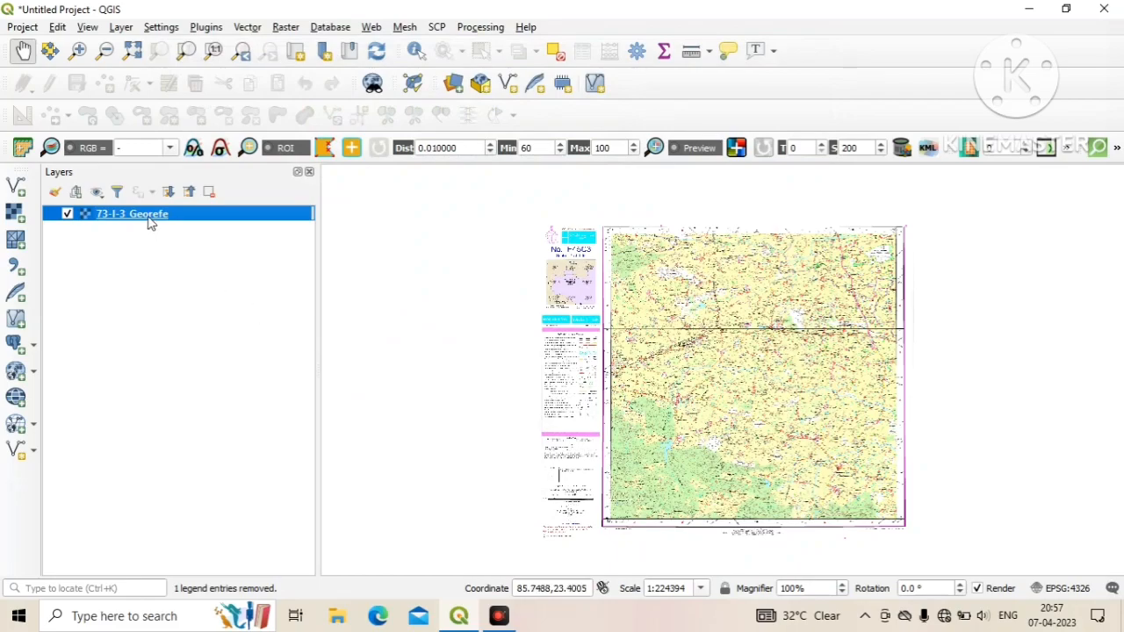
mouse_move(180, 305)
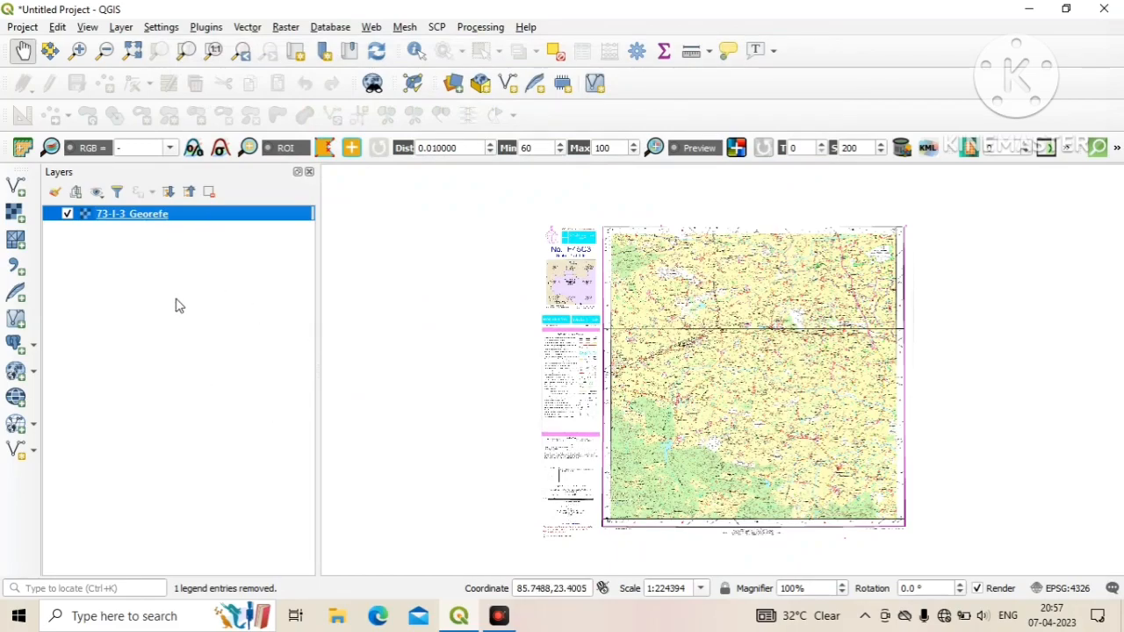
mouse_move(162, 220)
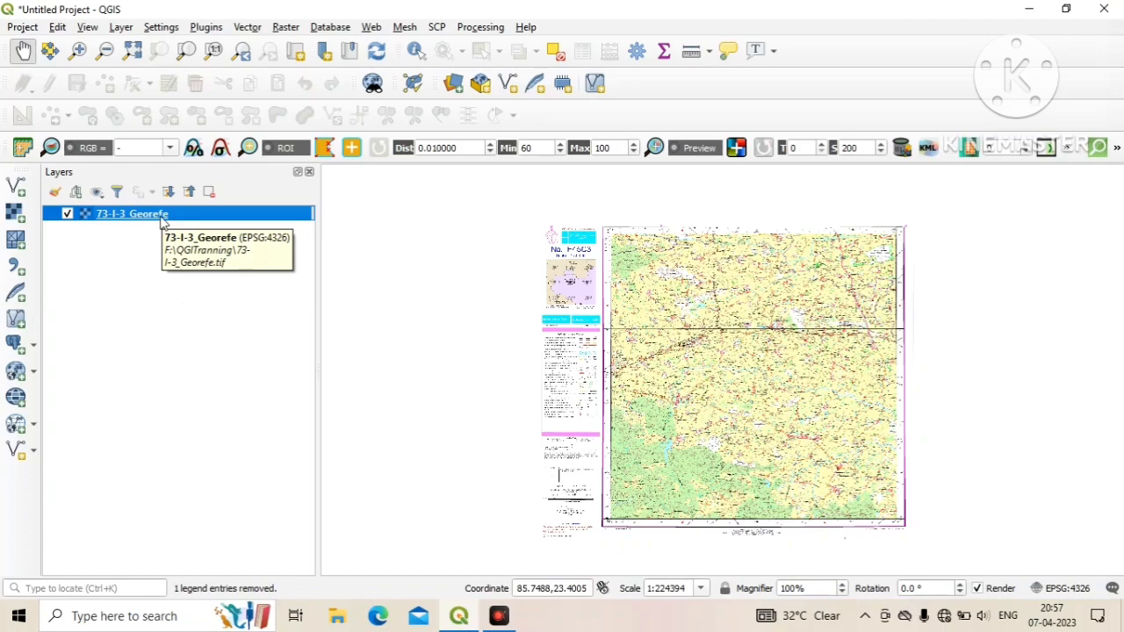
Set the layer's Save As output to GeoTIFF F:\QGITranning\73-I-3_Georefe_UTM.tif
right_click(132, 214)
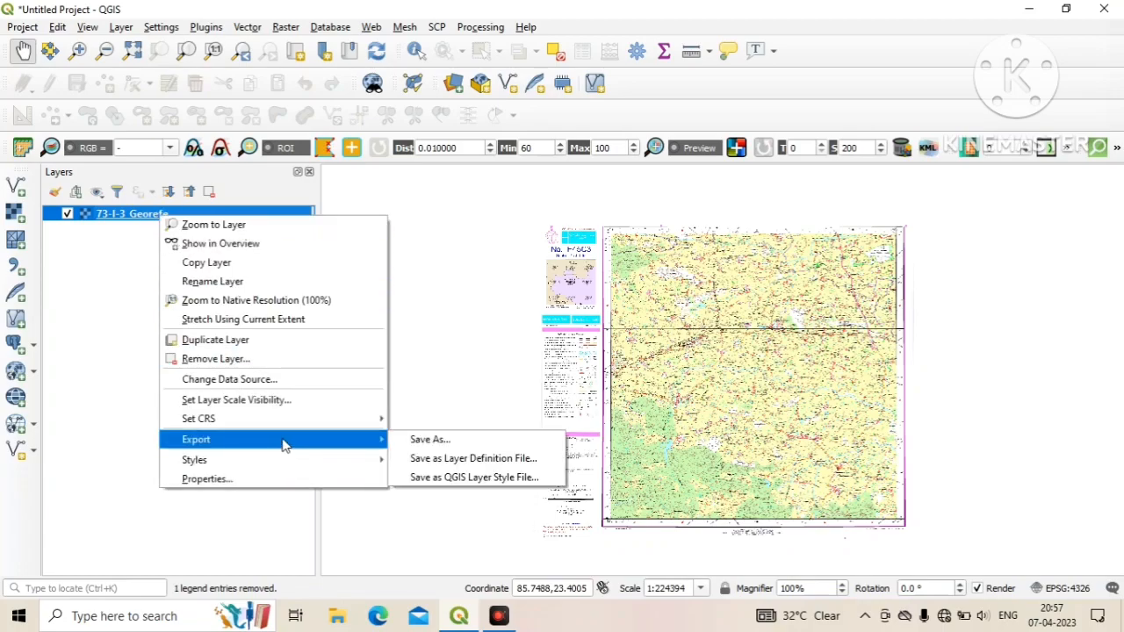
mouse_move(430, 439)
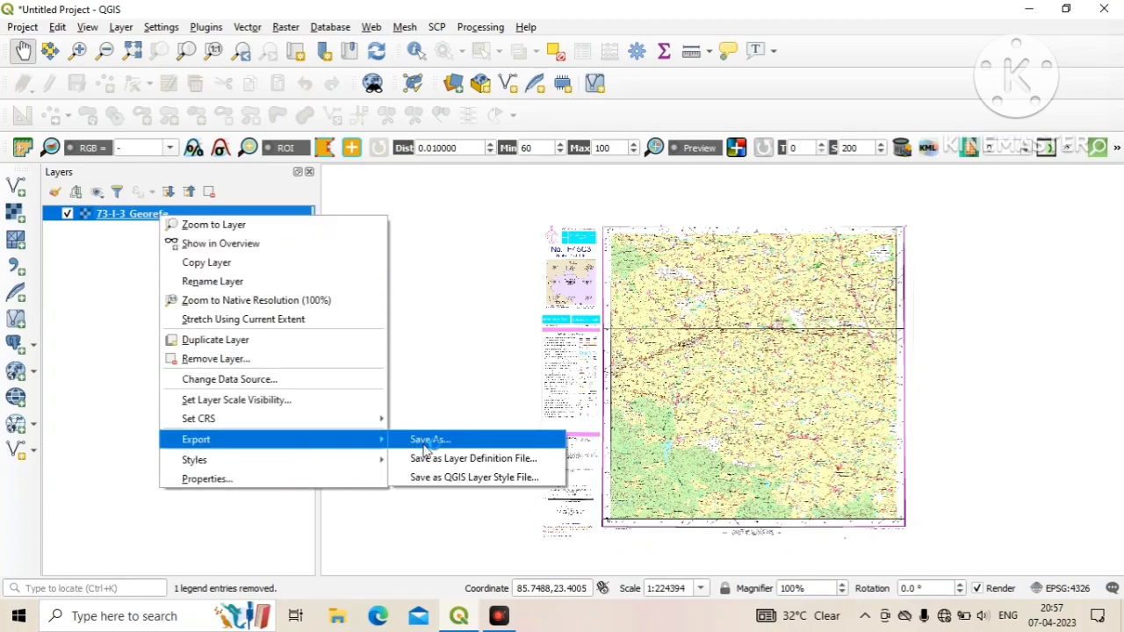
click(430, 439)
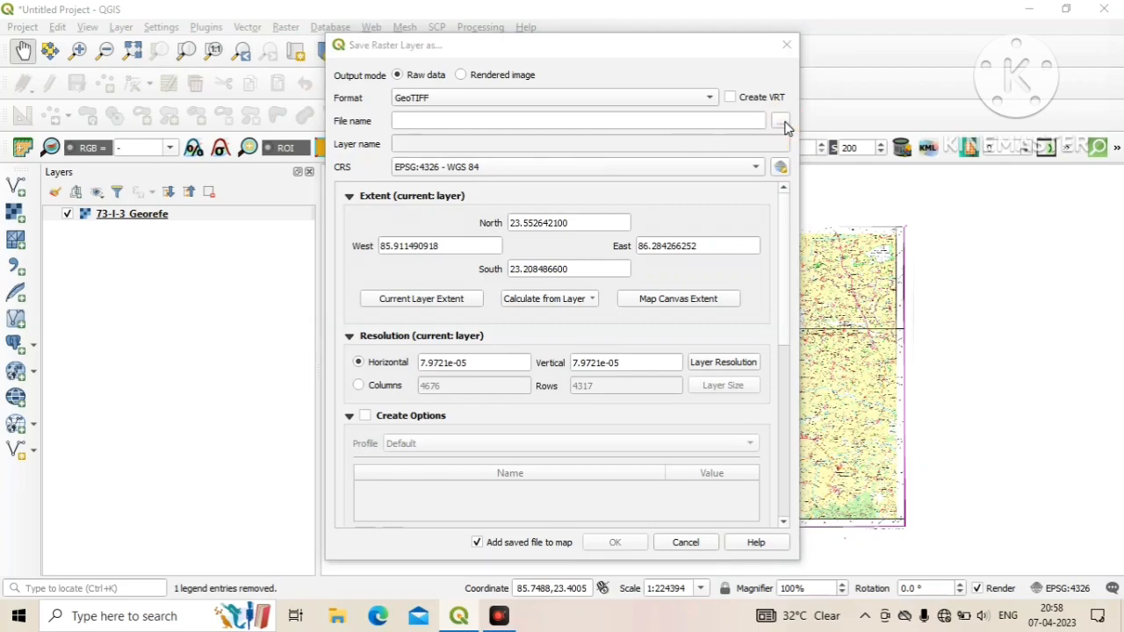
click(781, 120)
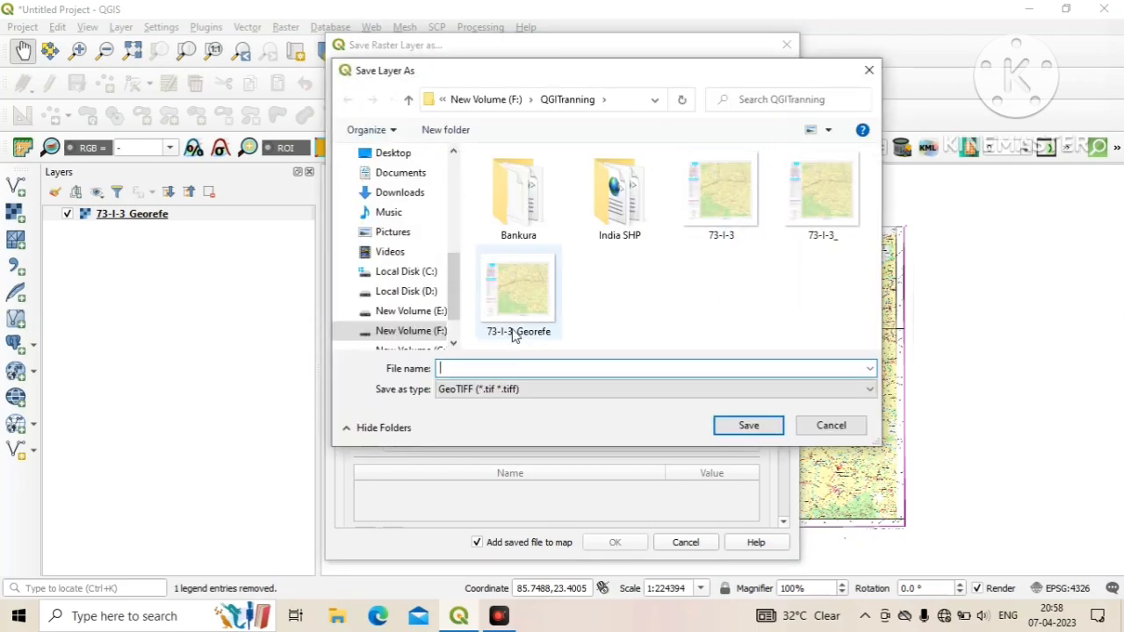
click(518, 290)
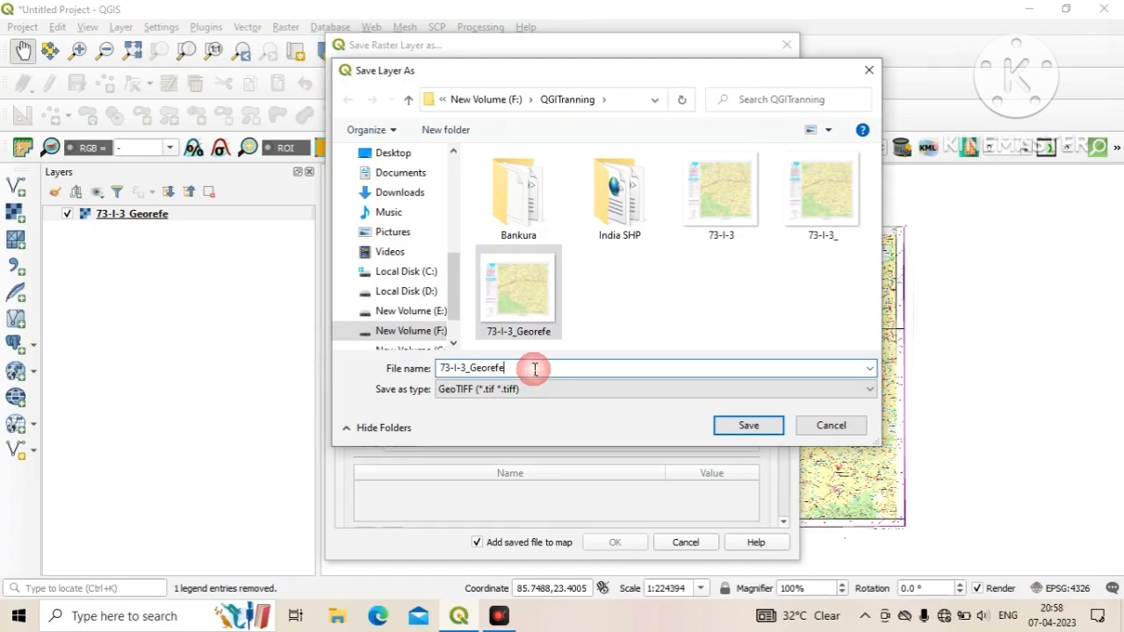
text(_U)
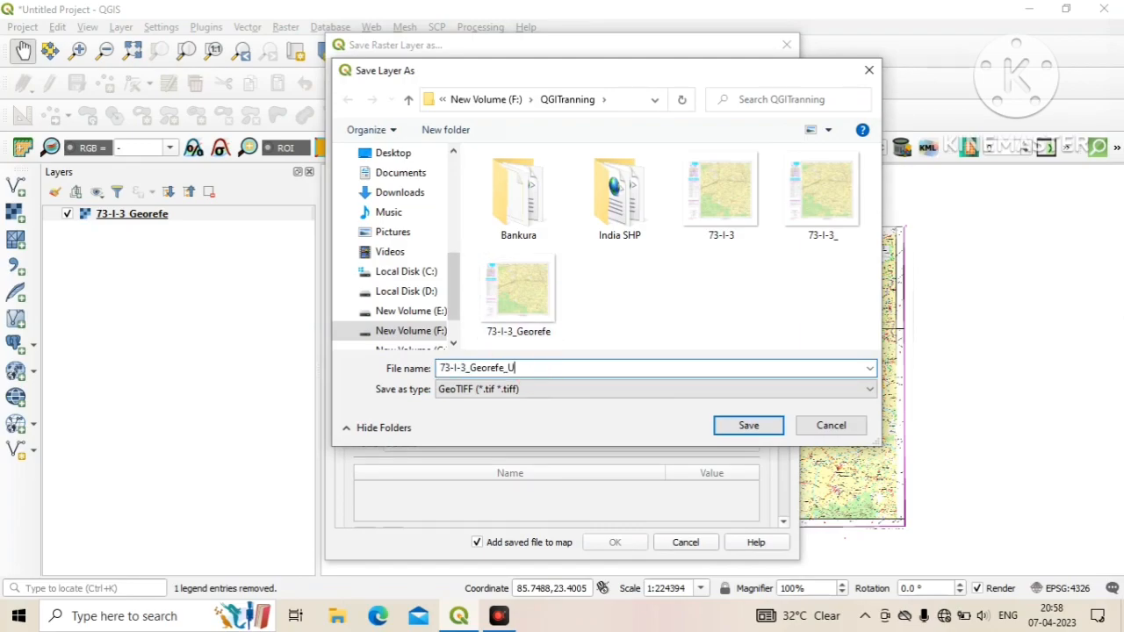
text(TM)
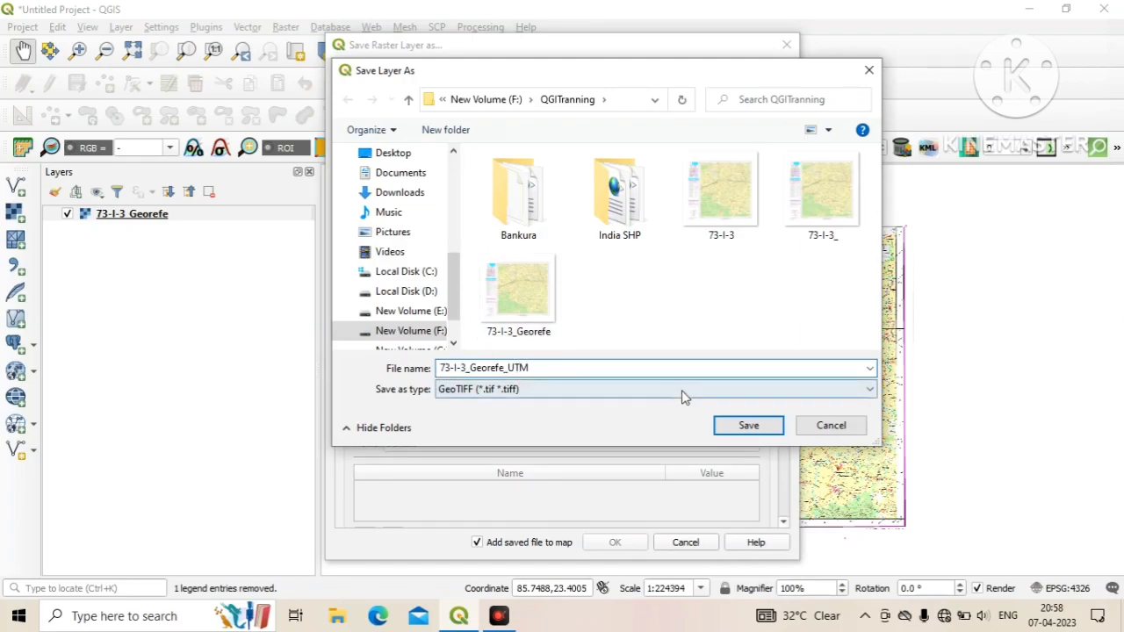
click(748, 425)
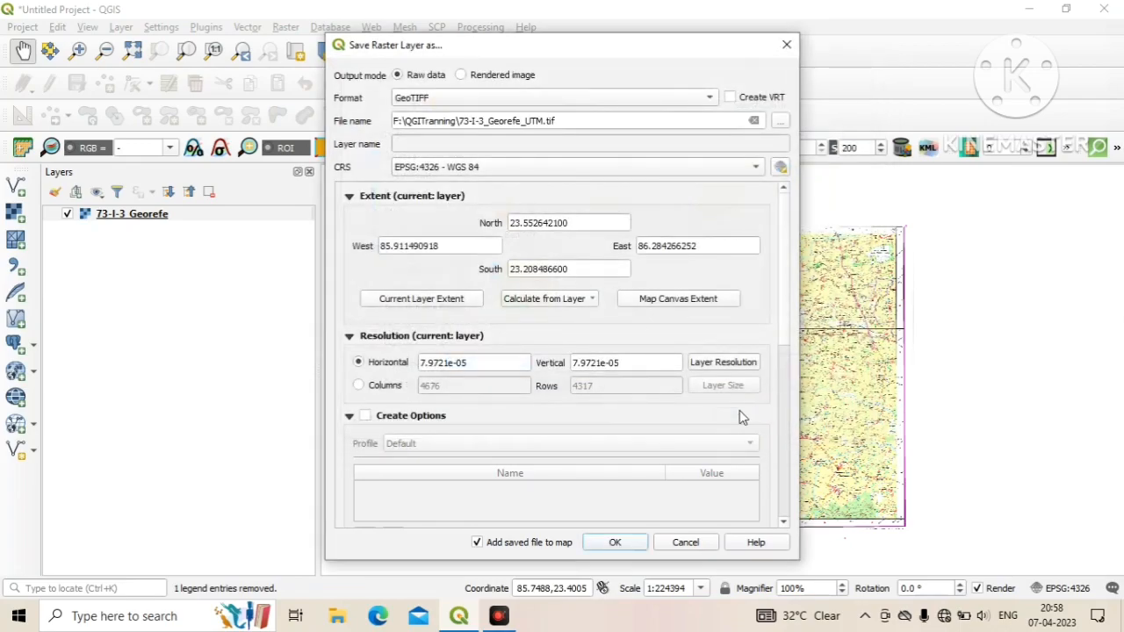
mouse_move(529, 165)
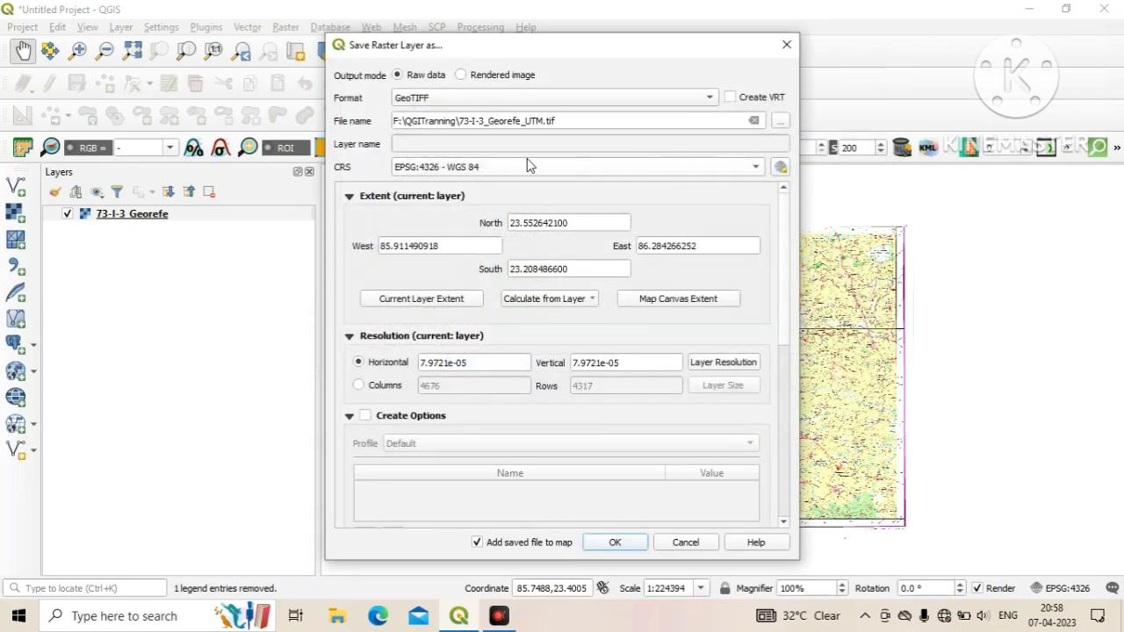
mouse_move(330, 180)
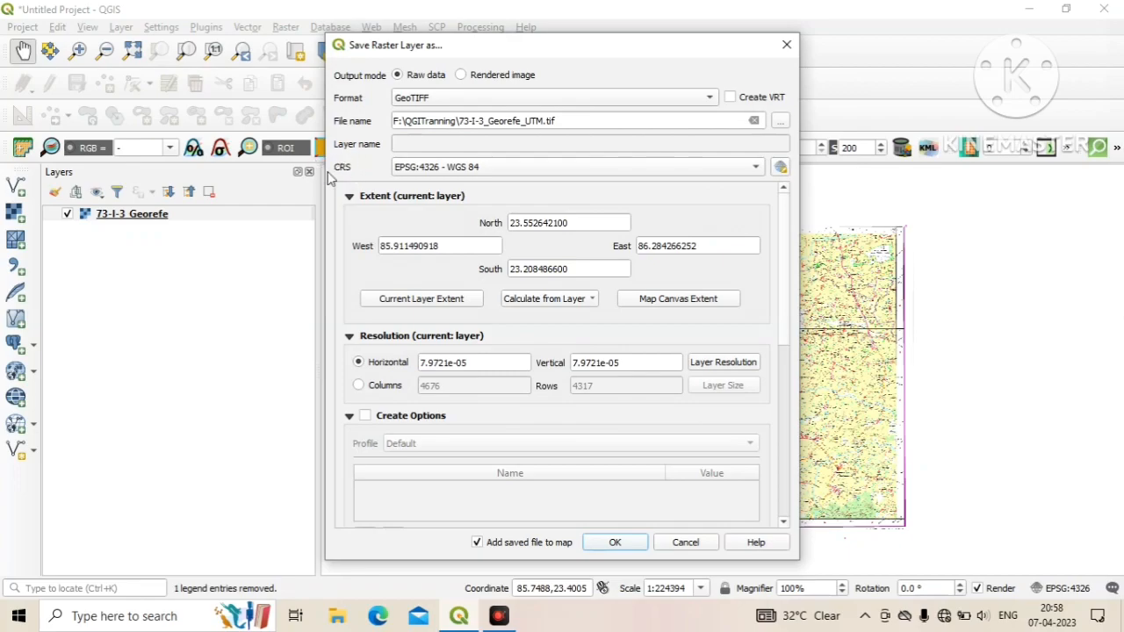
mouse_move(366, 181)
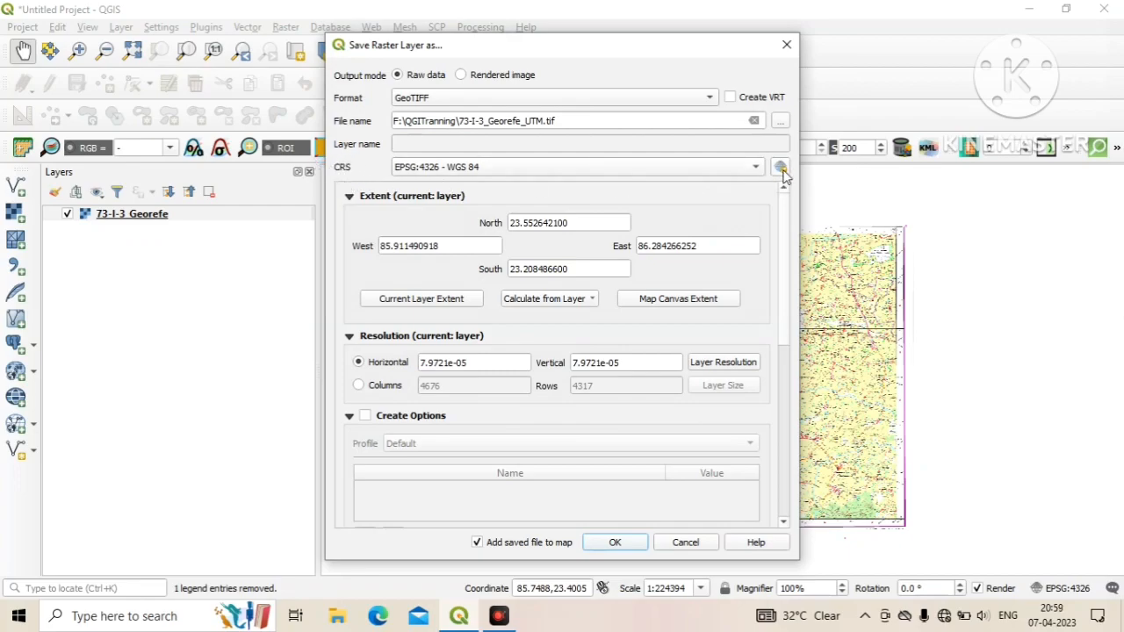
Filter the CRS selector for UTM 45N and select WGS 84 / UTM zone 45N (EPSG:32645)
click(779, 167)
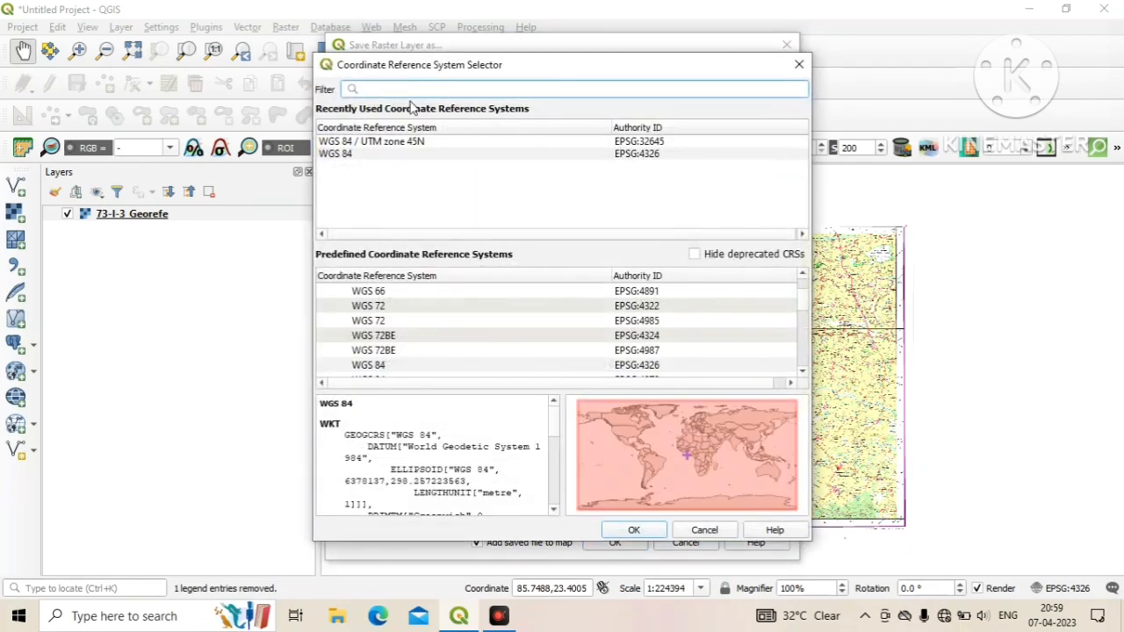
text(UTM)
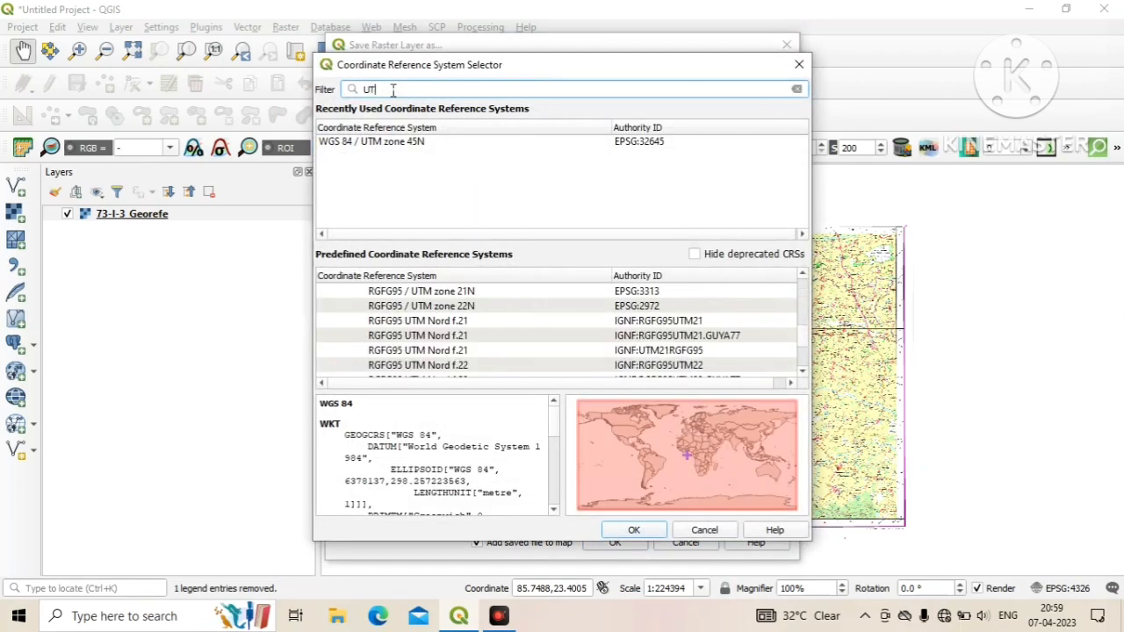
text(M)
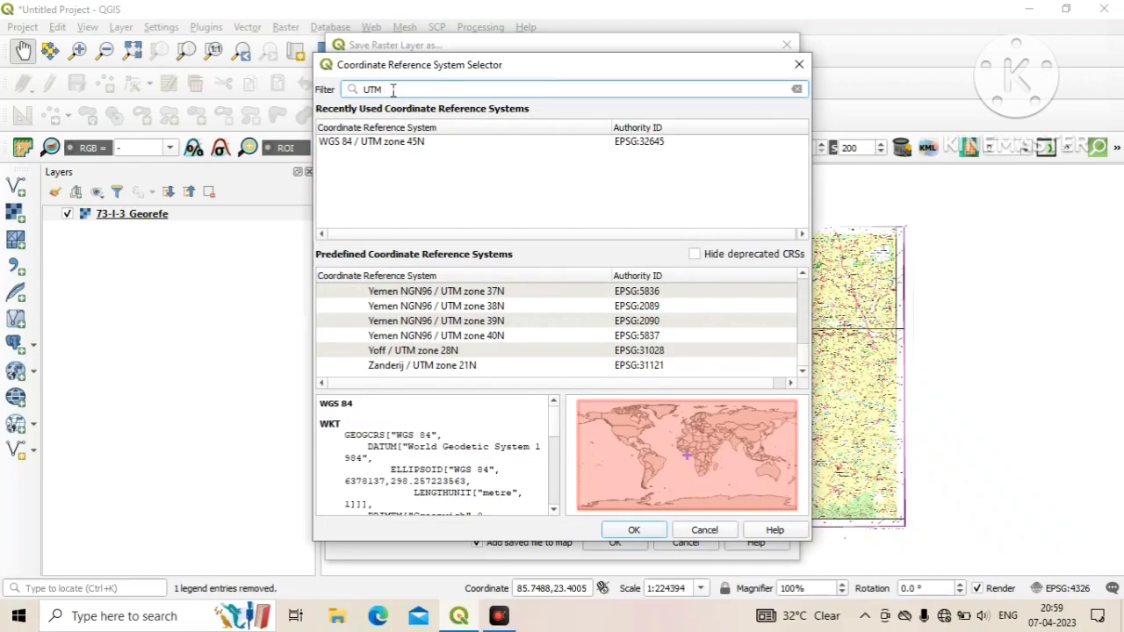
text(45)
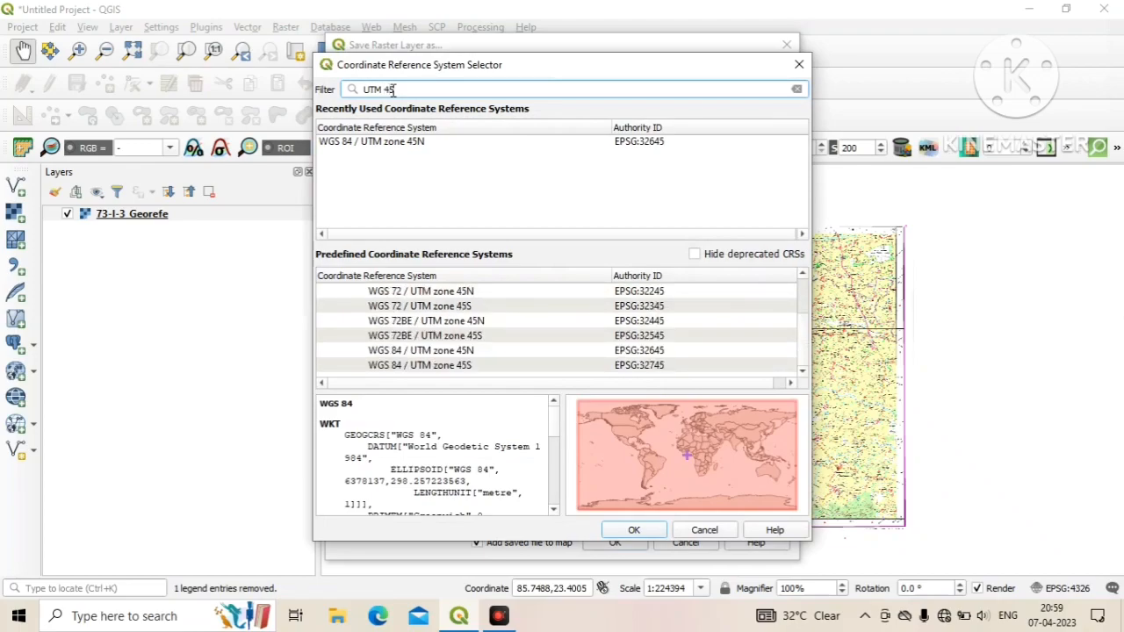
text(N)
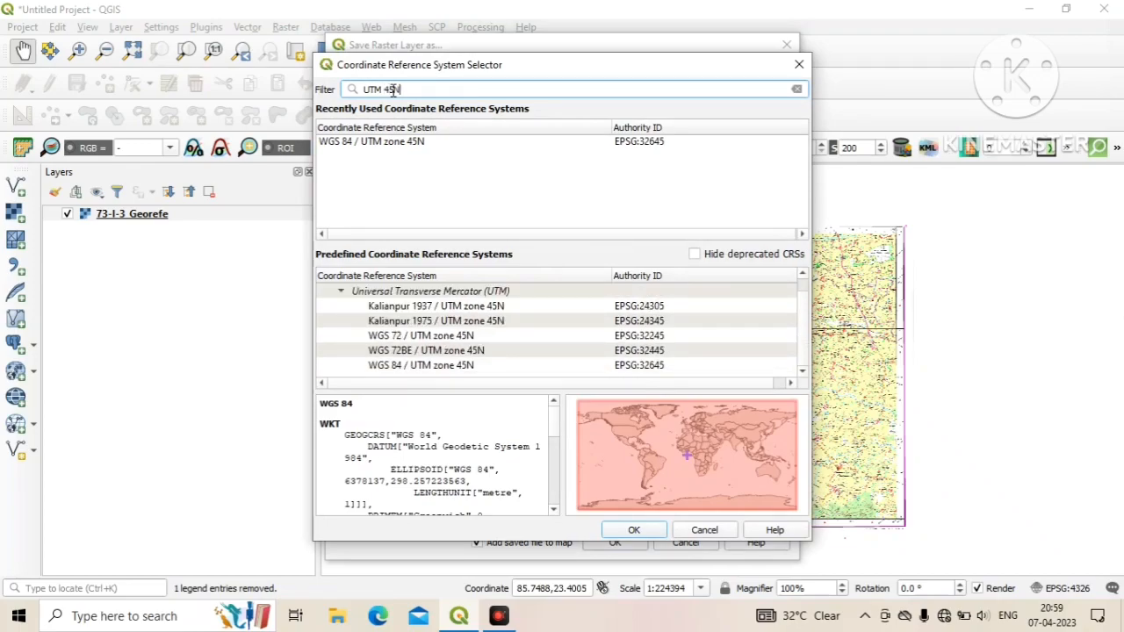
click(421, 364)
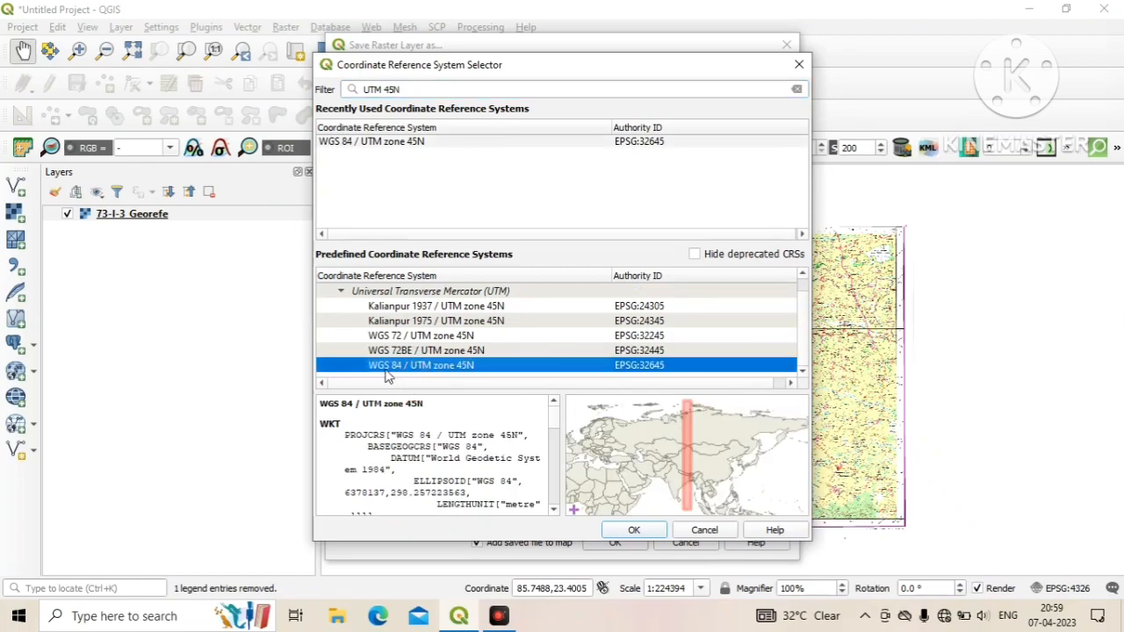
mouse_move(673, 371)
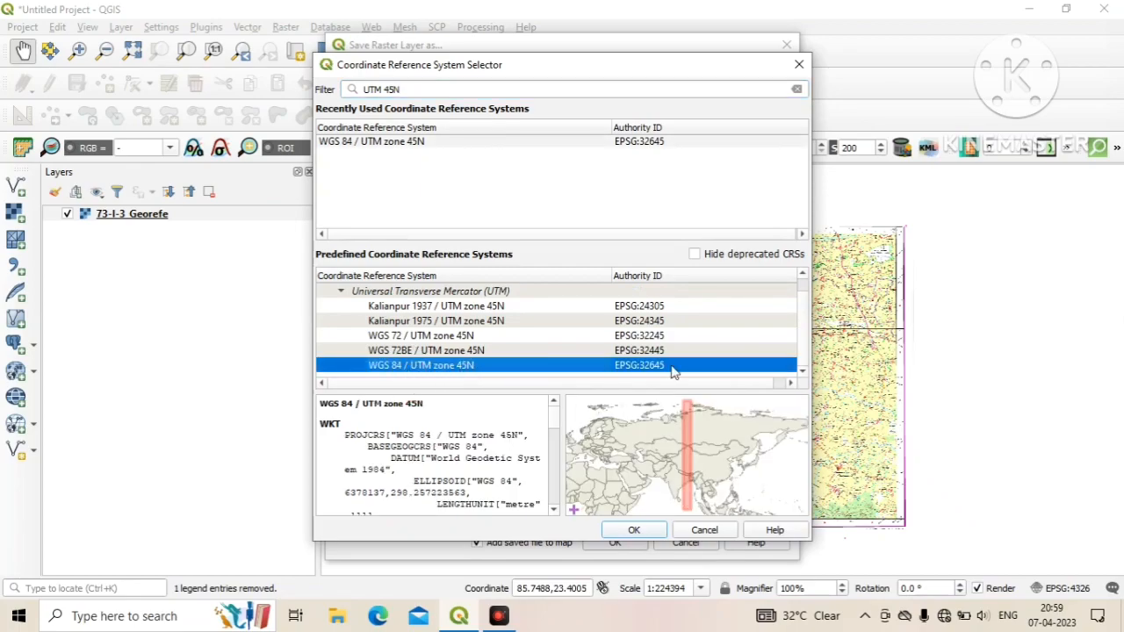
mouse_move(685, 534)
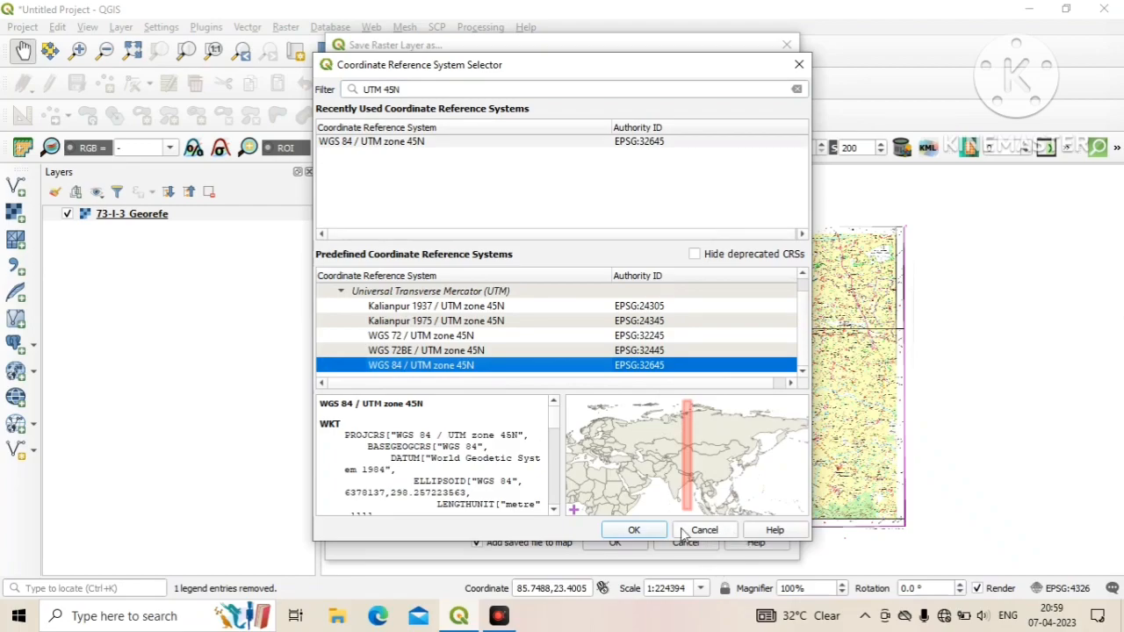
Confirm EPSG:32645 and run the 73-I-3_Georefe_UTM GeoTIFF export
click(633, 530)
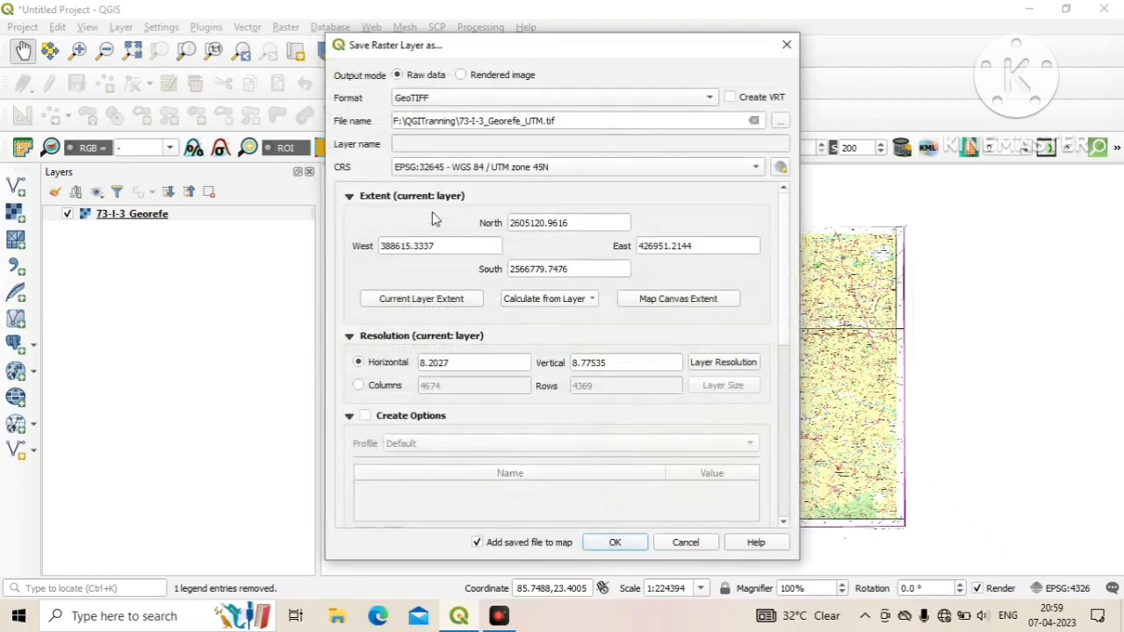
mouse_move(558, 305)
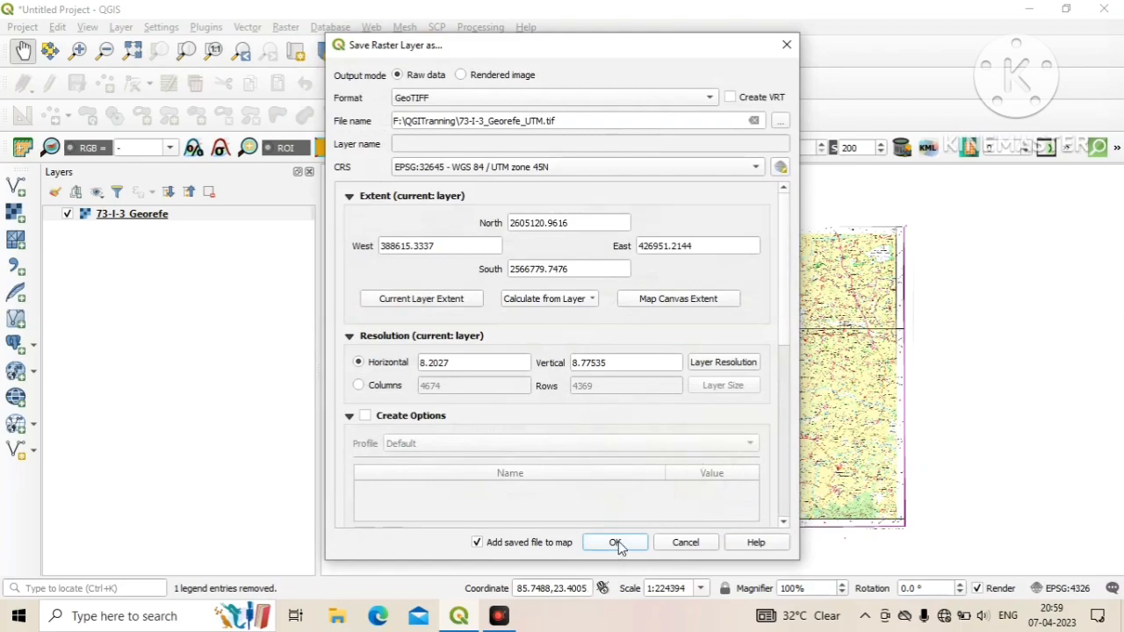
click(614, 542)
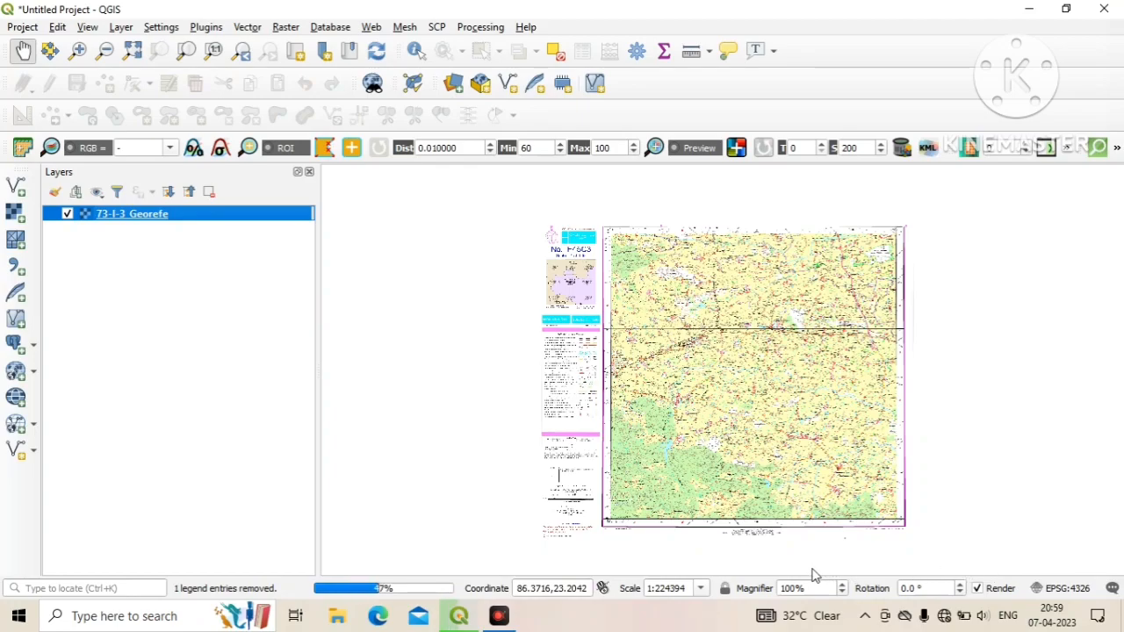
mouse_move(758, 561)
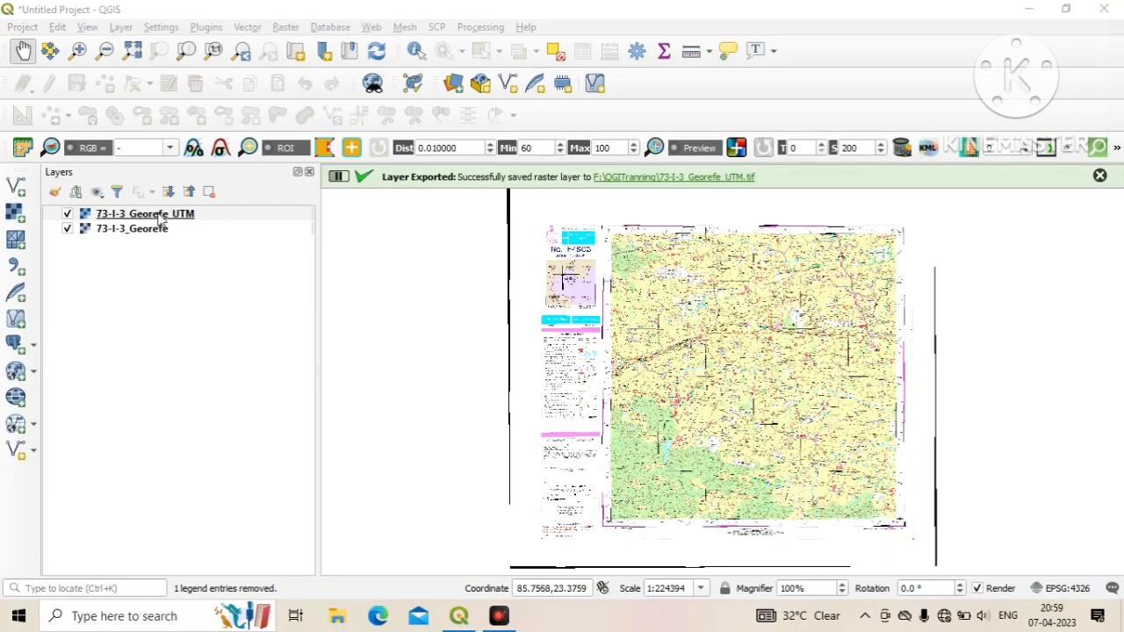
click(1099, 175)
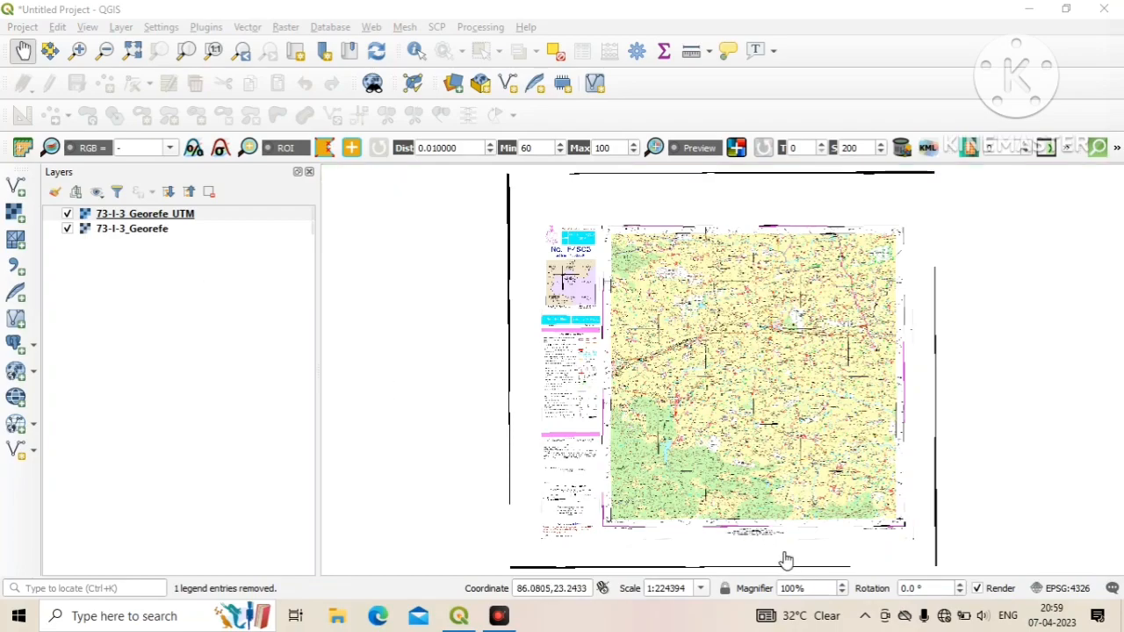
click(144, 213)
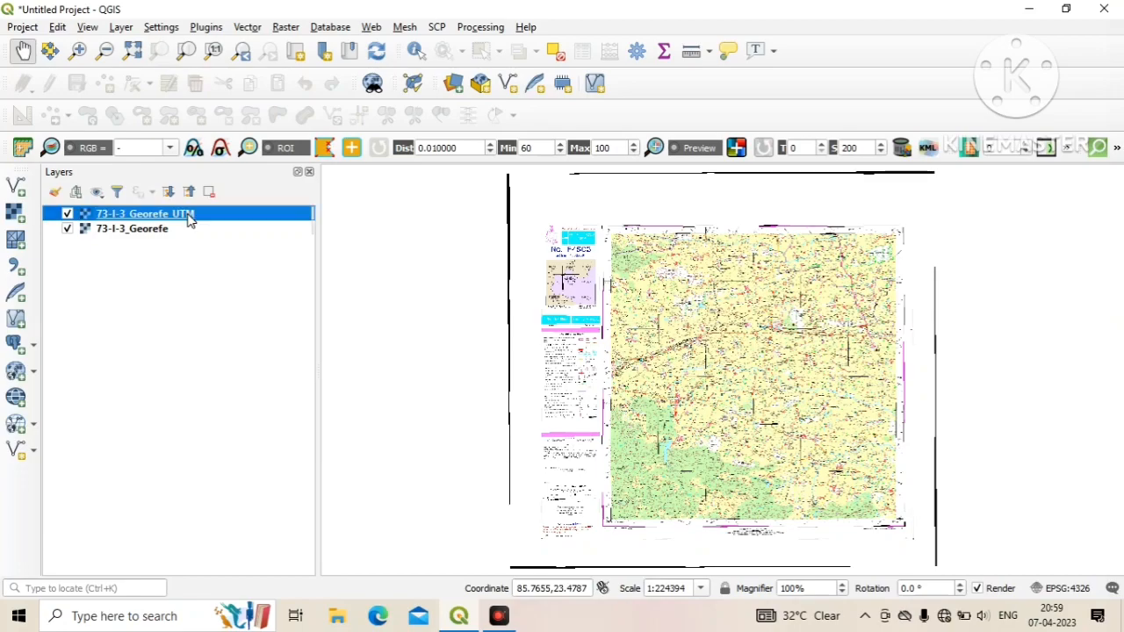
right_click(145, 213)
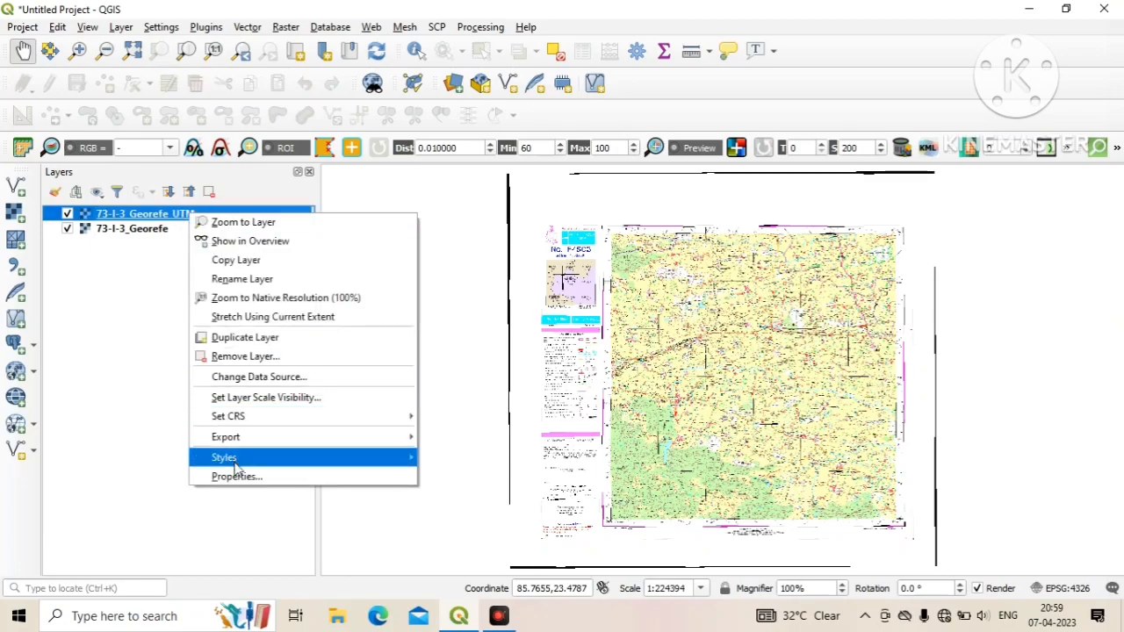
click(237, 476)
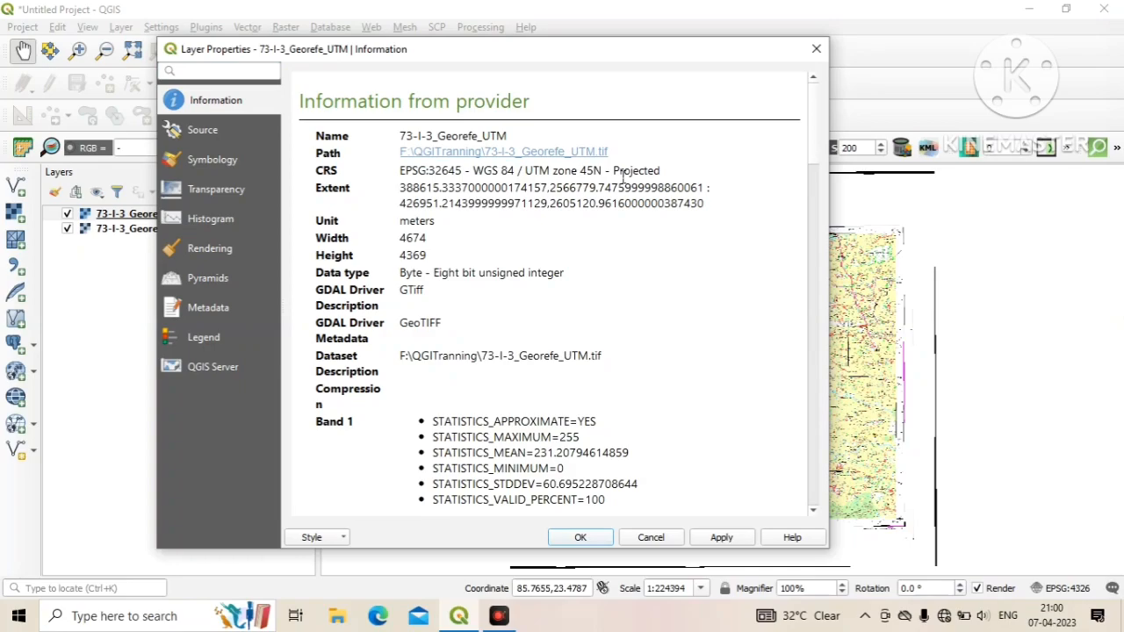
mouse_move(646, 525)
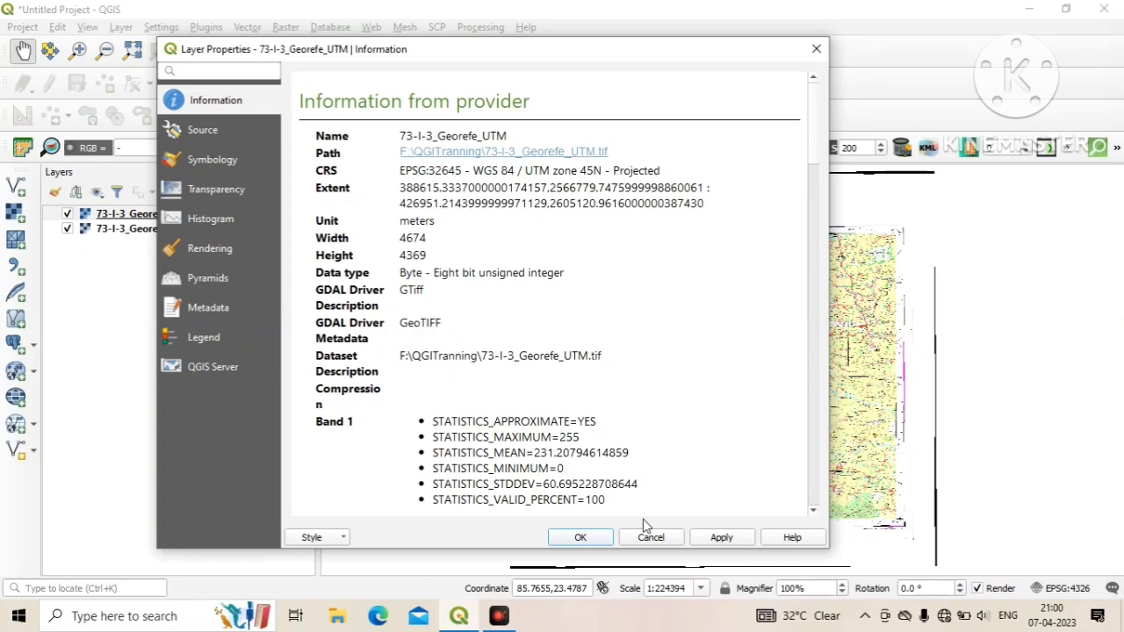
click(580, 536)
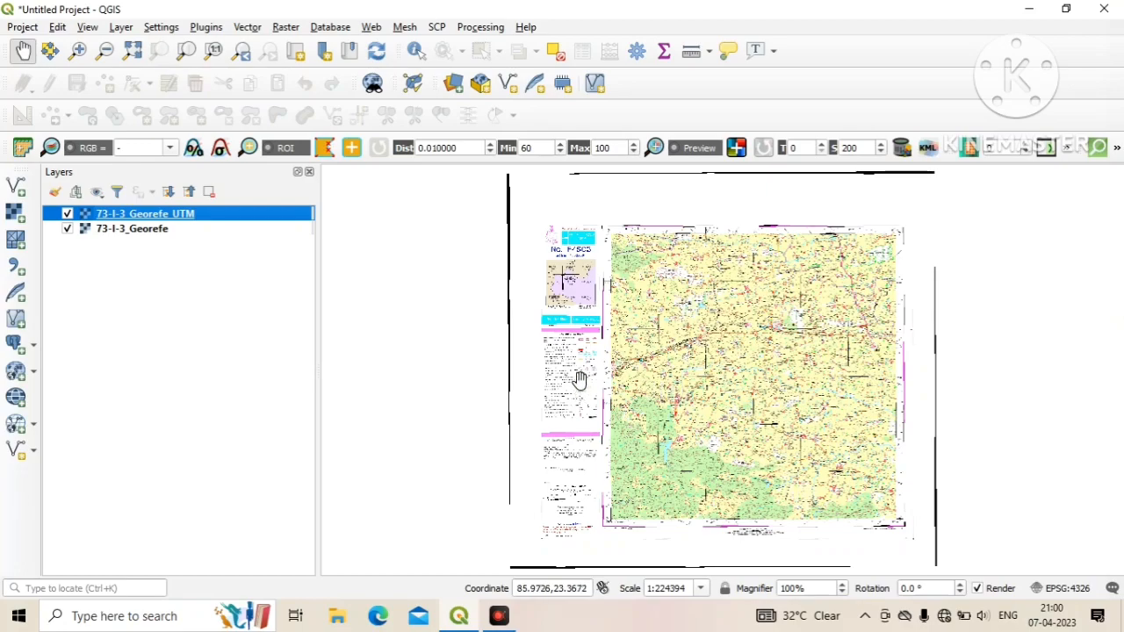
mouse_move(147, 217)
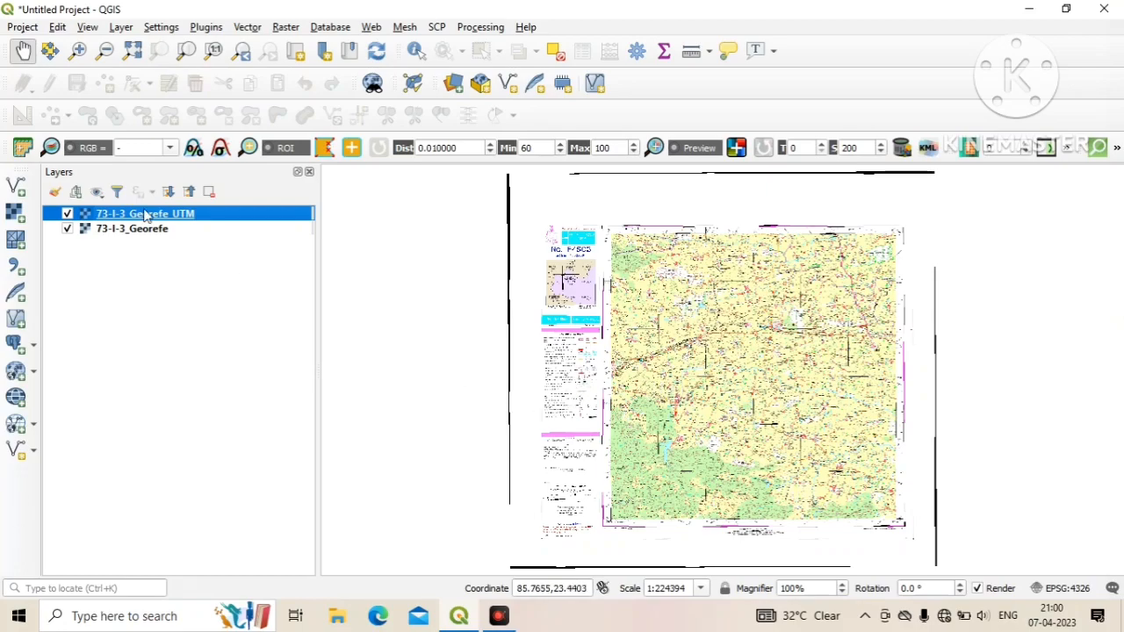
Remove the original 73-I-3_Georefe layer and the UTM layer from the Layers panel
right_click(132, 229)
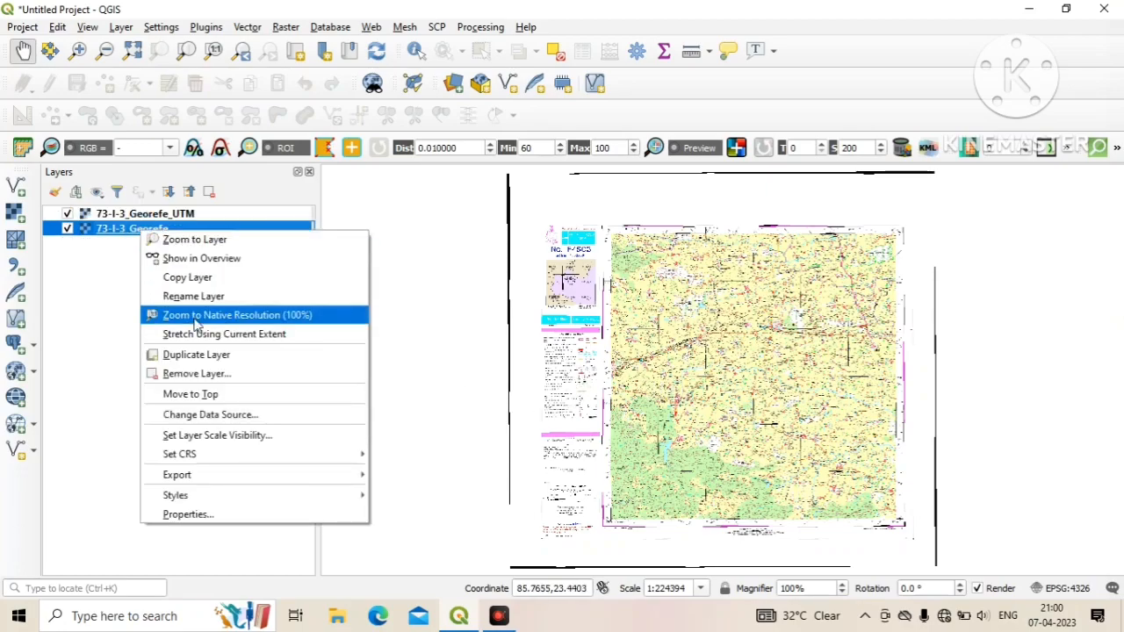
click(197, 373)
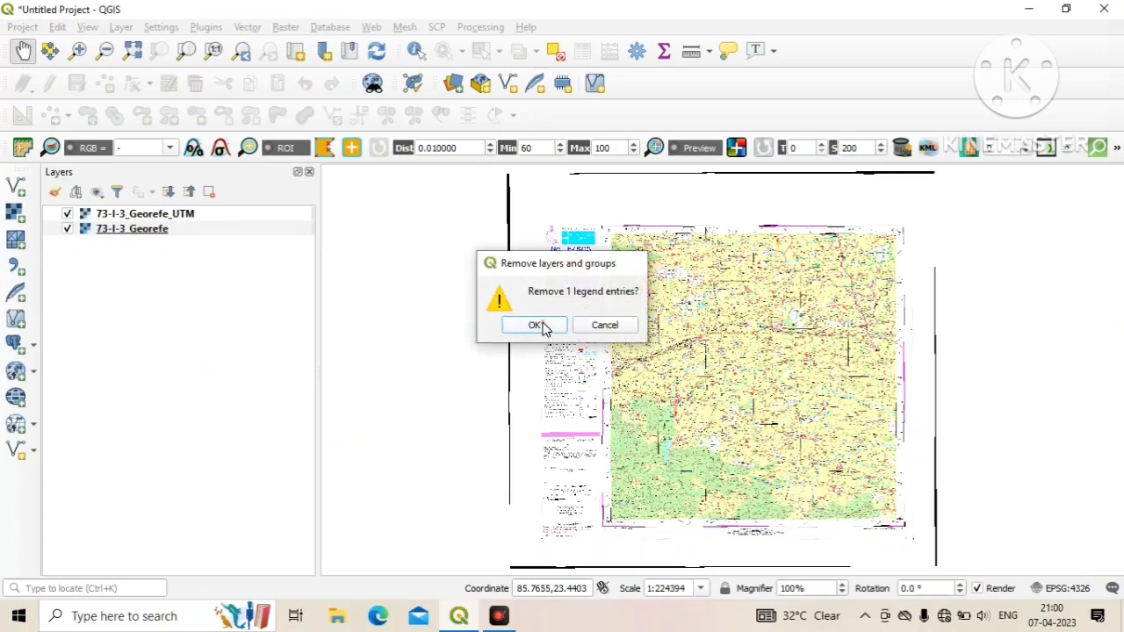
click(535, 325)
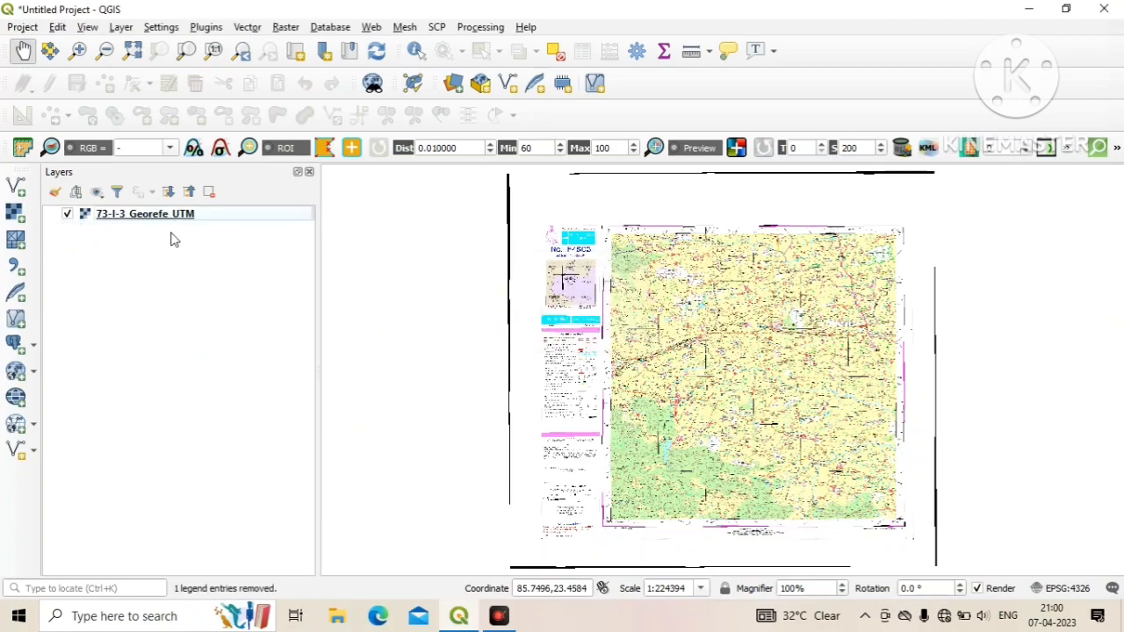
right_click(145, 213)
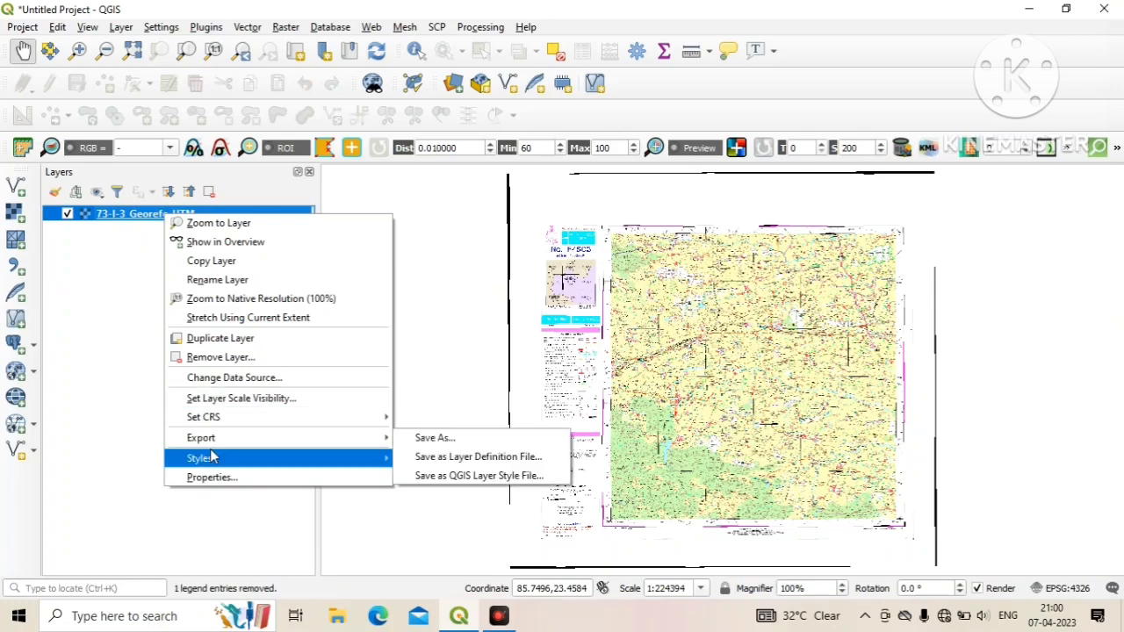
click(220, 357)
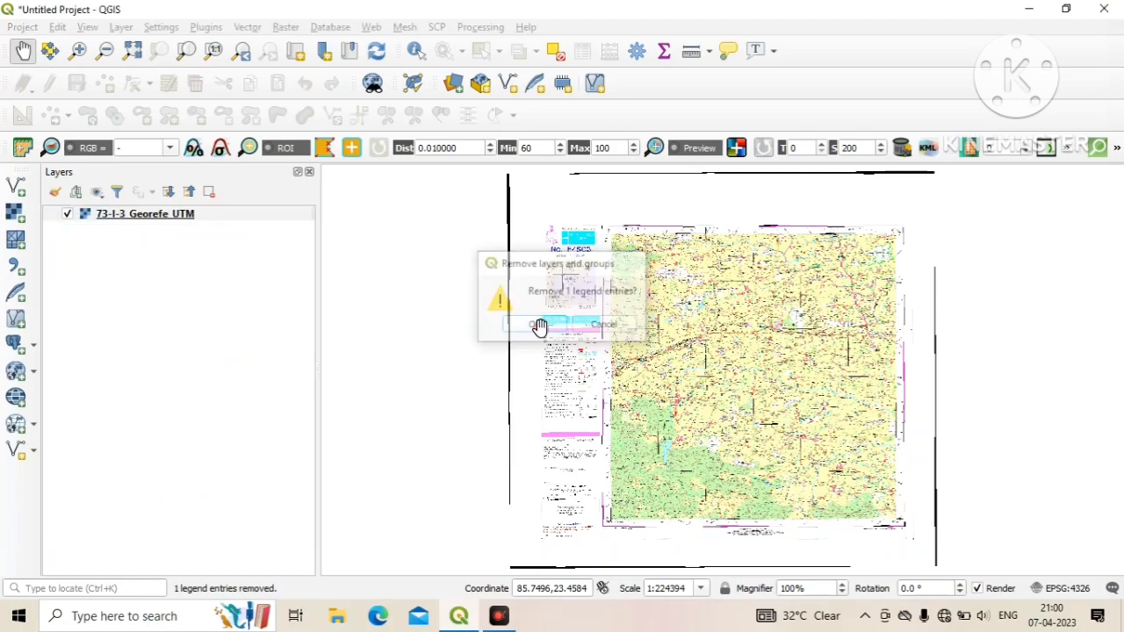
In the Data Source Manager's Raster page, select and open 73-I-3_Georefe_UTM.tif
click(120, 26)
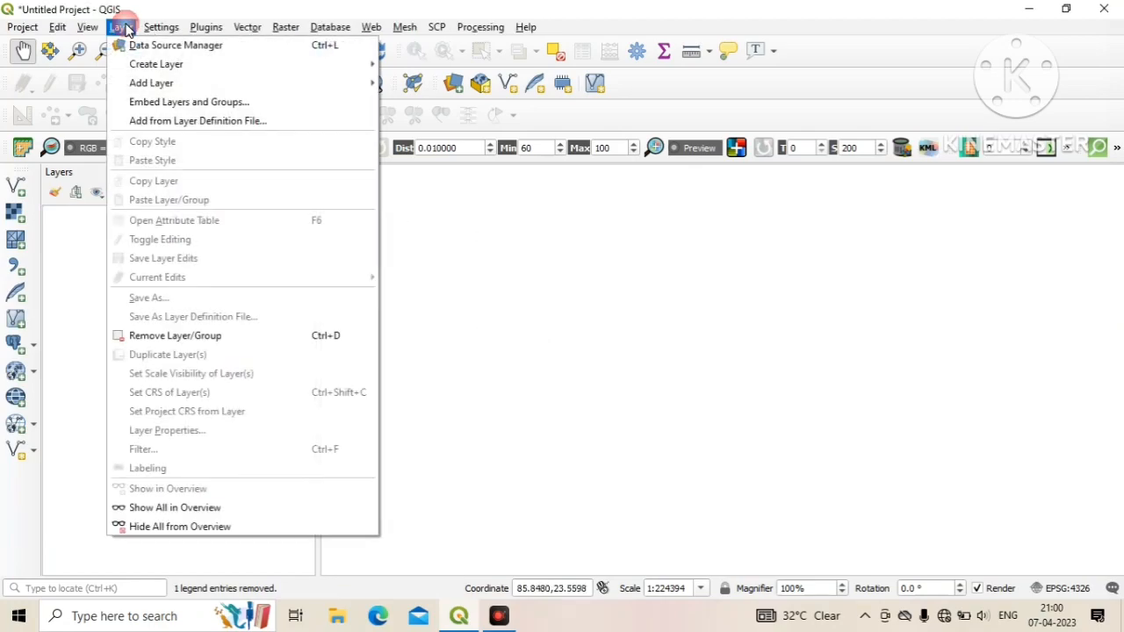
click(176, 45)
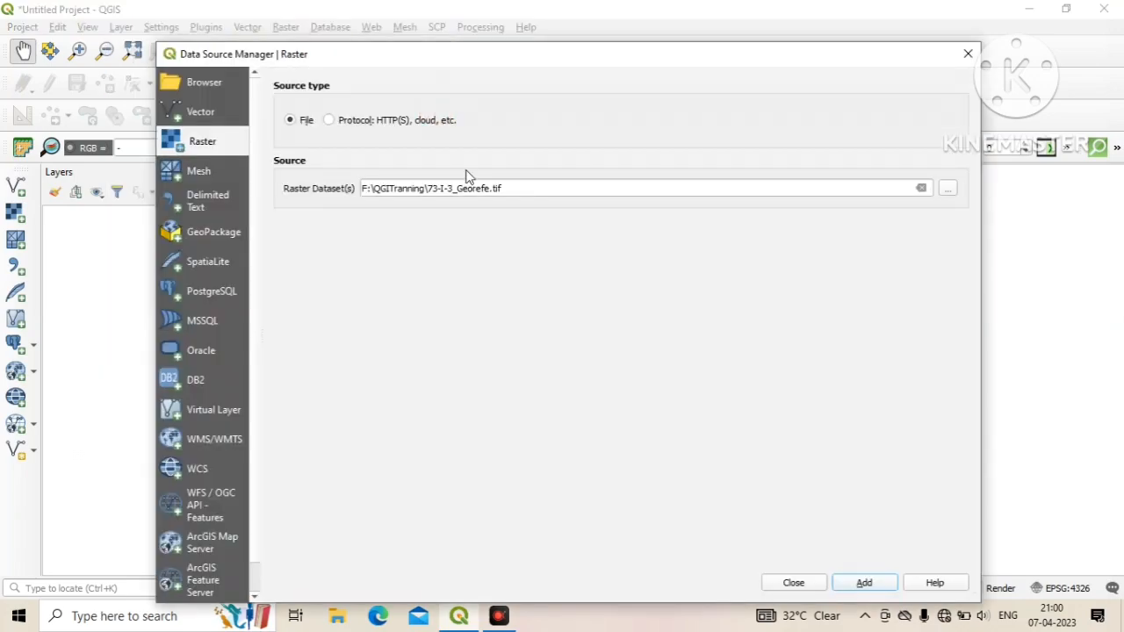
click(947, 188)
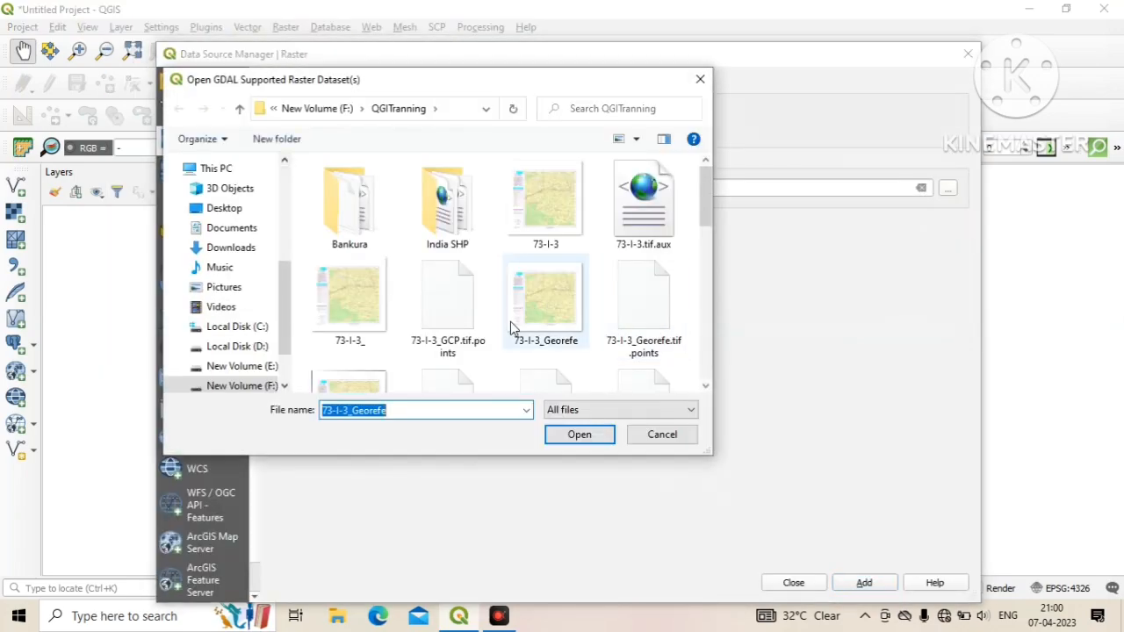
click(644, 298)
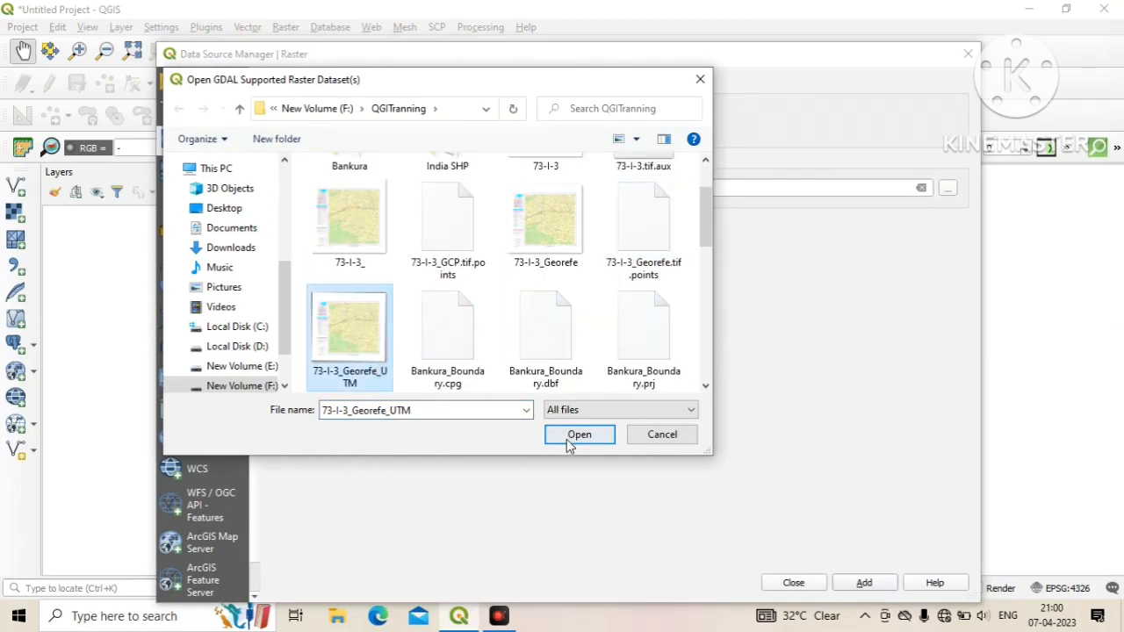
click(580, 434)
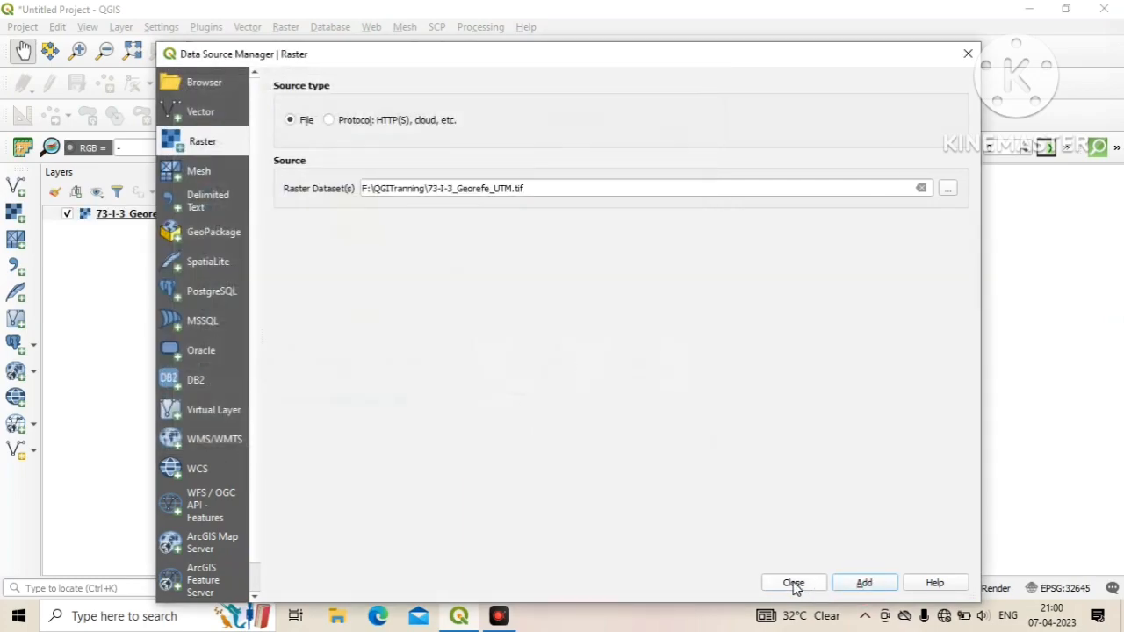
Close the Data Source Manager so the UTM toposheet fills the map canvas
click(792, 583)
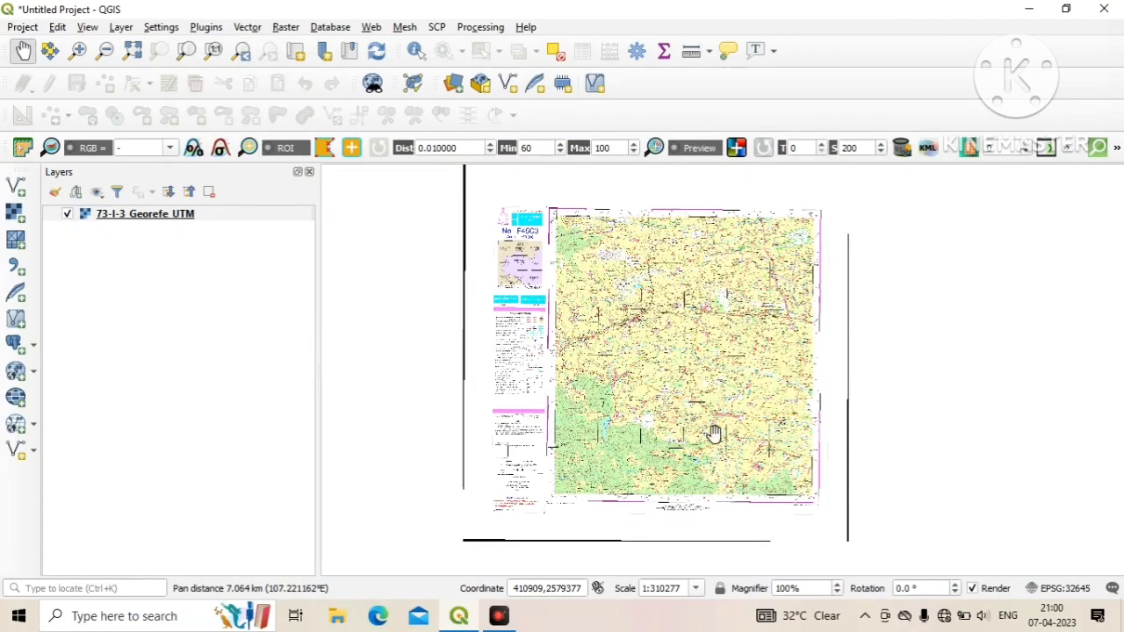
mouse_move(825, 569)
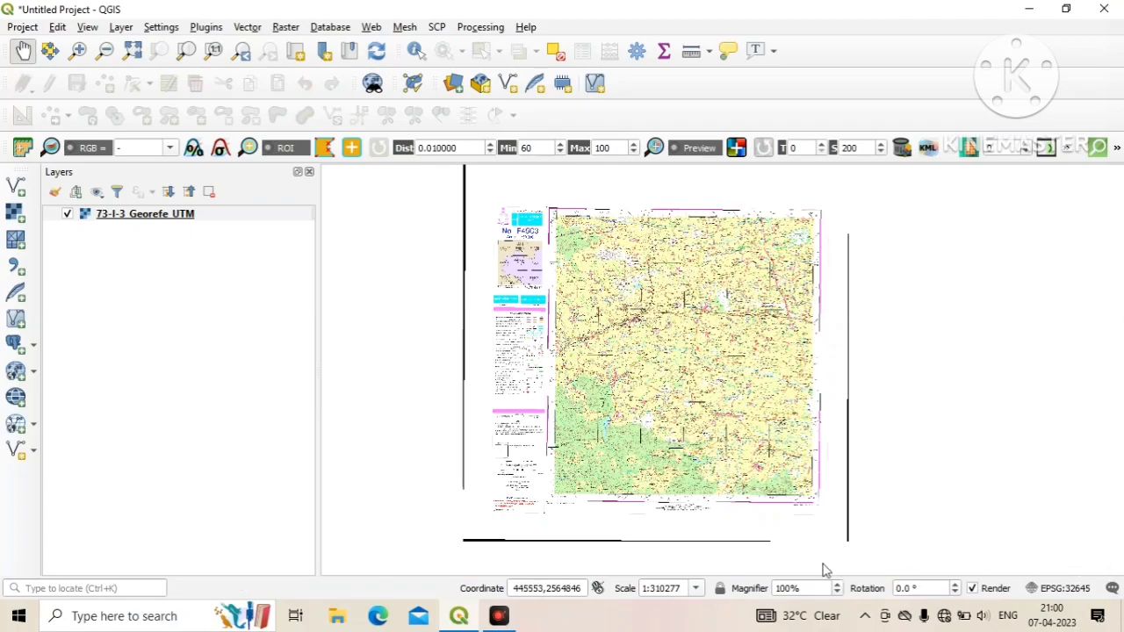